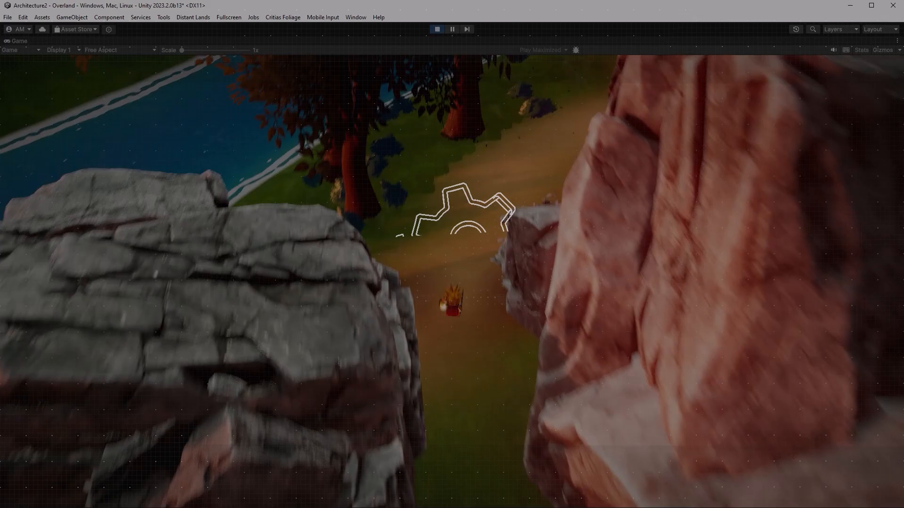
# Step: Switch from the Unity Game view to Rider with BaseNode.cs open
pyautogui.click(437, 29)
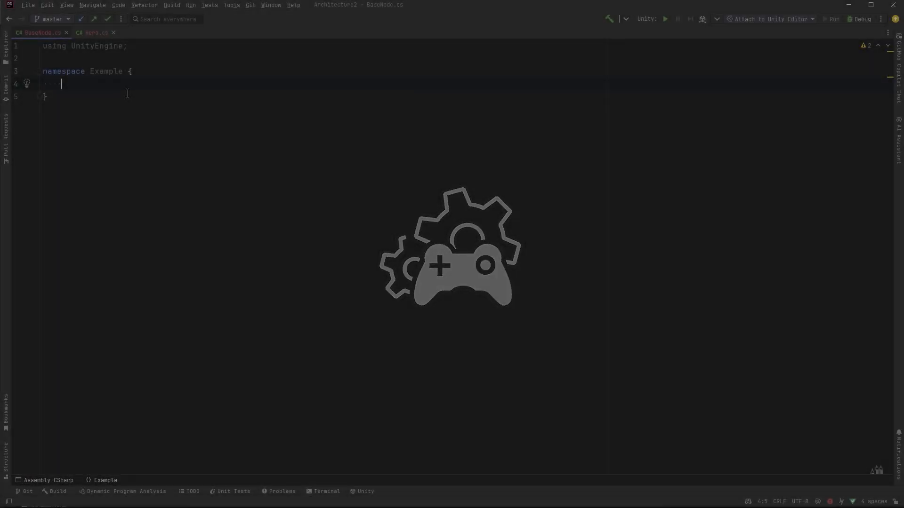
# Step: Write an abstract Vehicle with abstract Drive(), plus Car and Truck overriding Drive with Debug.Log
pyautogui.write('public abstract class Vehicle : MonoBehaviour {')
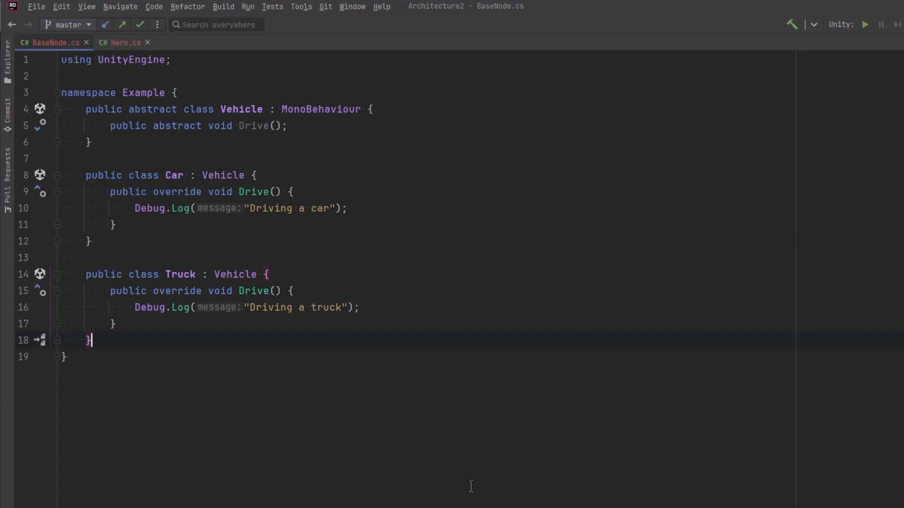
pyautogui.press('enter')
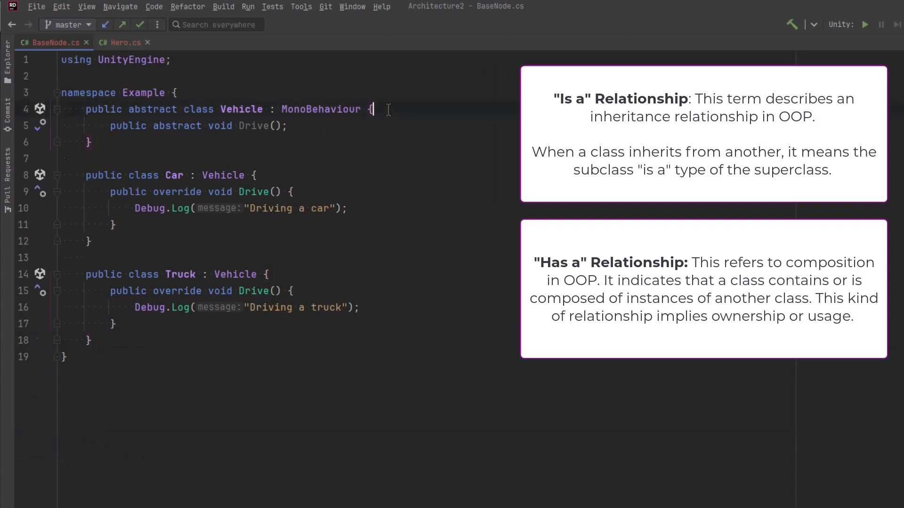
# Step: Add 'protected Color color = Color.black;' to Vehicle and start a new line
pyautogui.write('protected')
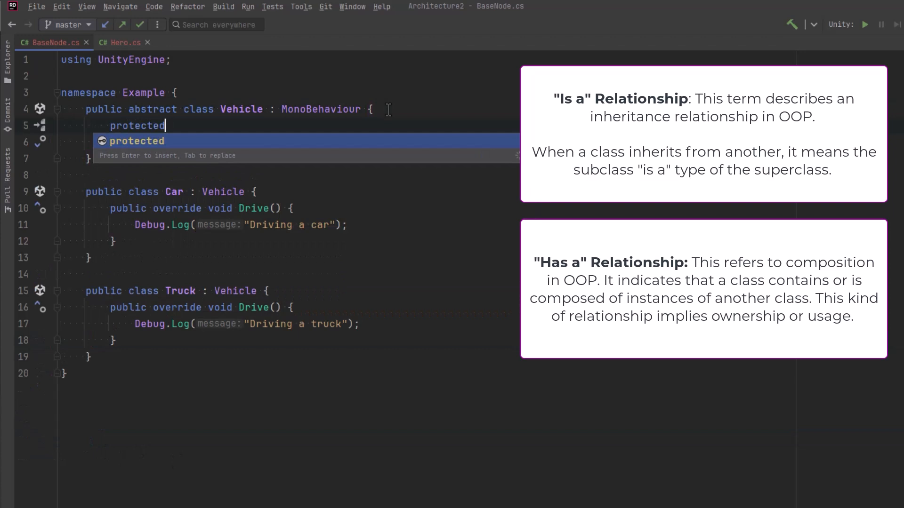
pyautogui.write('Color')
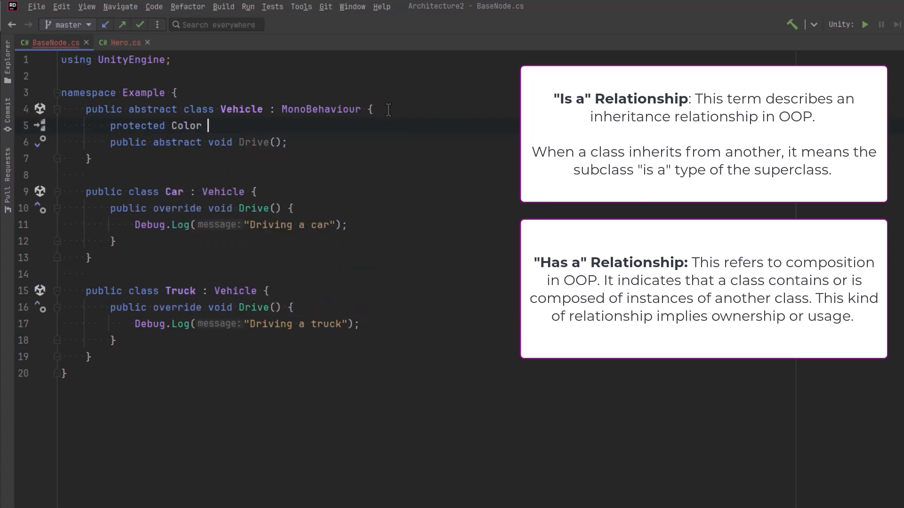
pyautogui.write('color =')
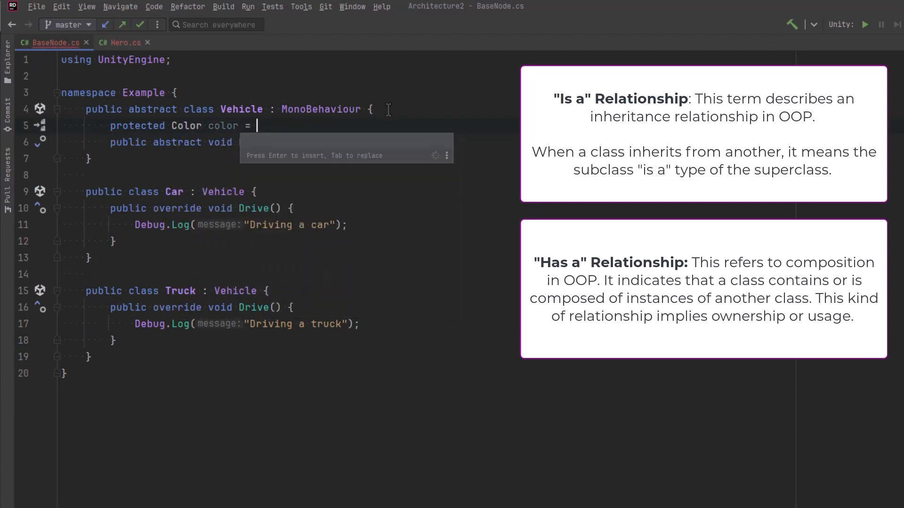
pyautogui.write('Color.black;')
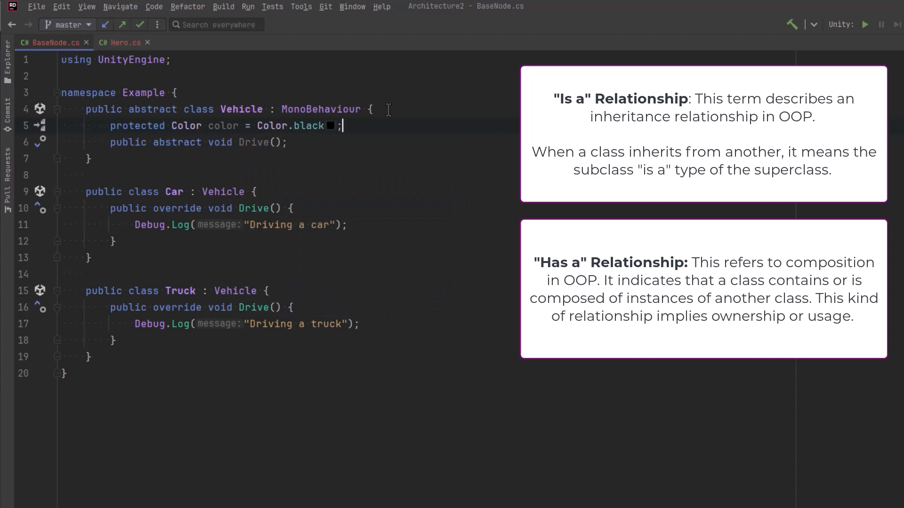
pyautogui.press('Enter')
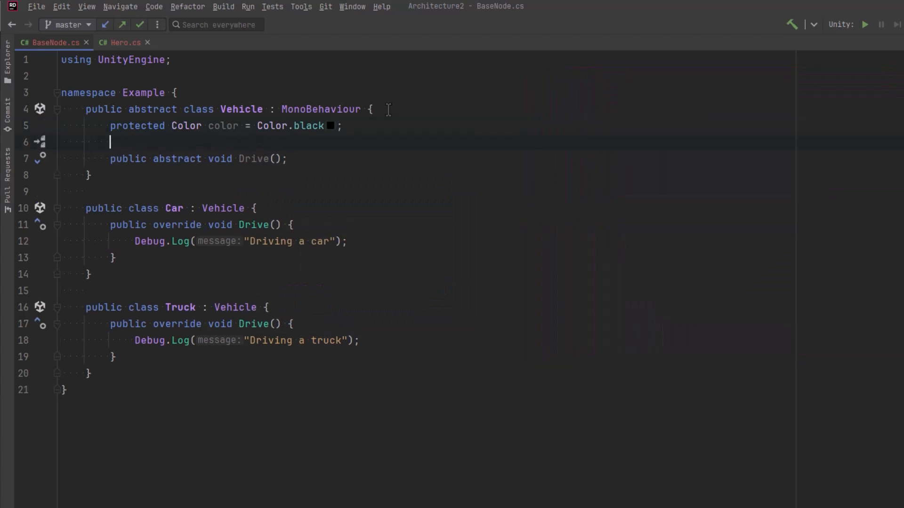
# Step: Add a protected Engine field, an Engine class with horsePower, and Is A / Has A comments
pyautogui.write('protected E')
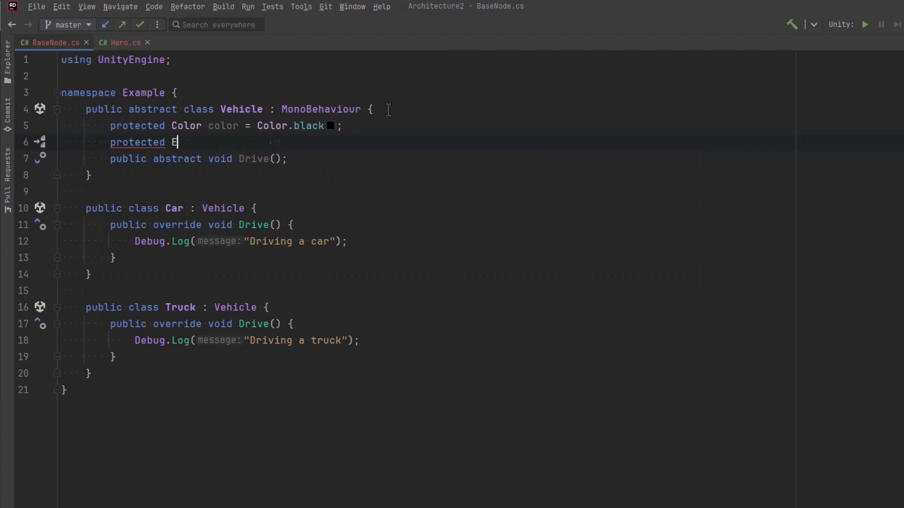
pyautogui.write('ngine engine;')
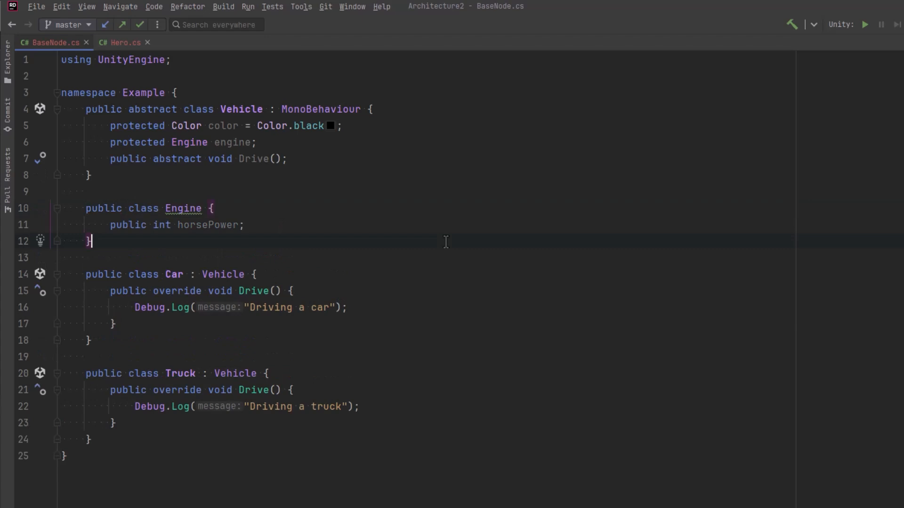
pyautogui.click(378, 109)
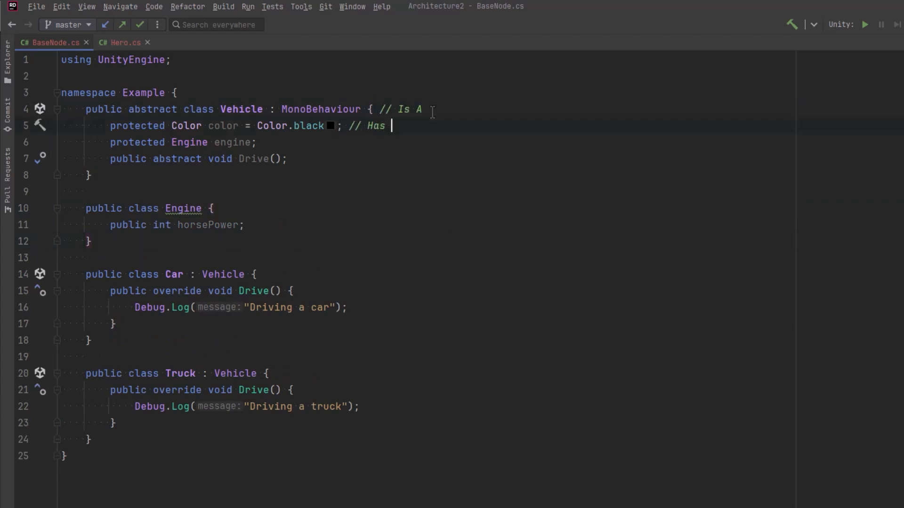
pyautogui.write('A')
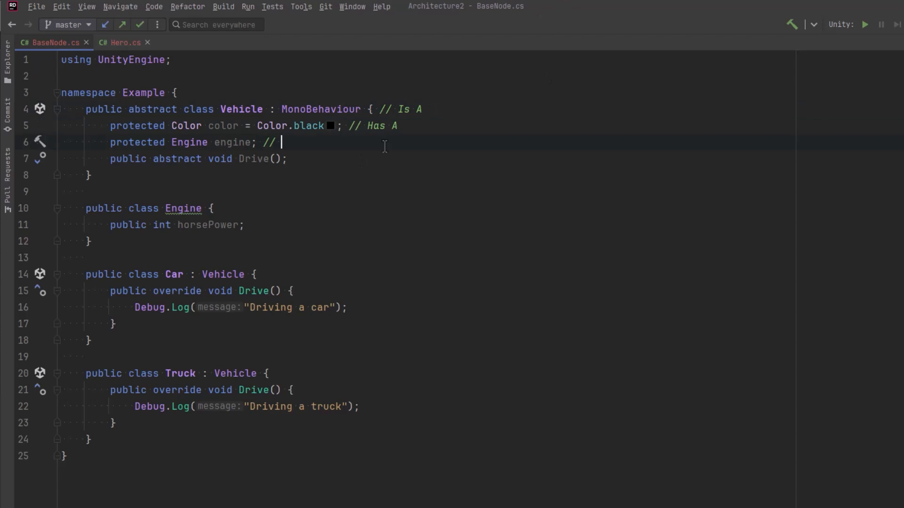
pyautogui.write('Has A')
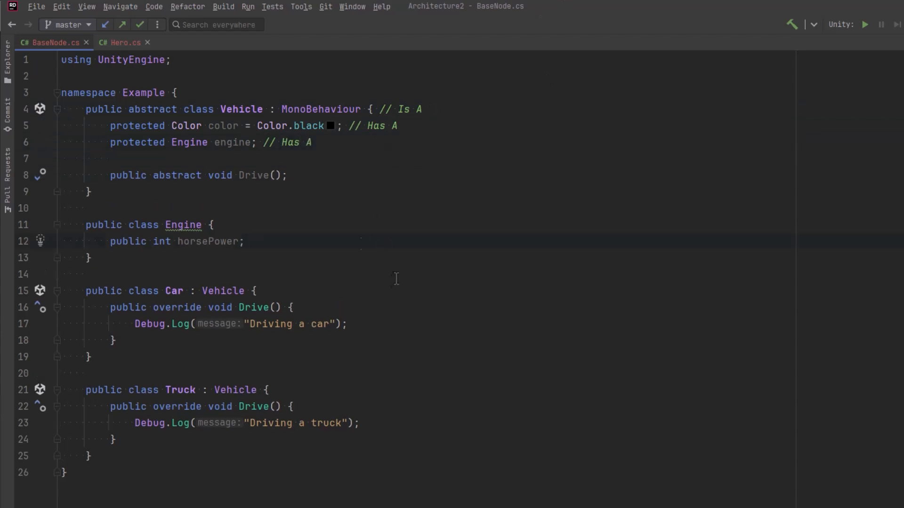
pyautogui.write('// Is A')
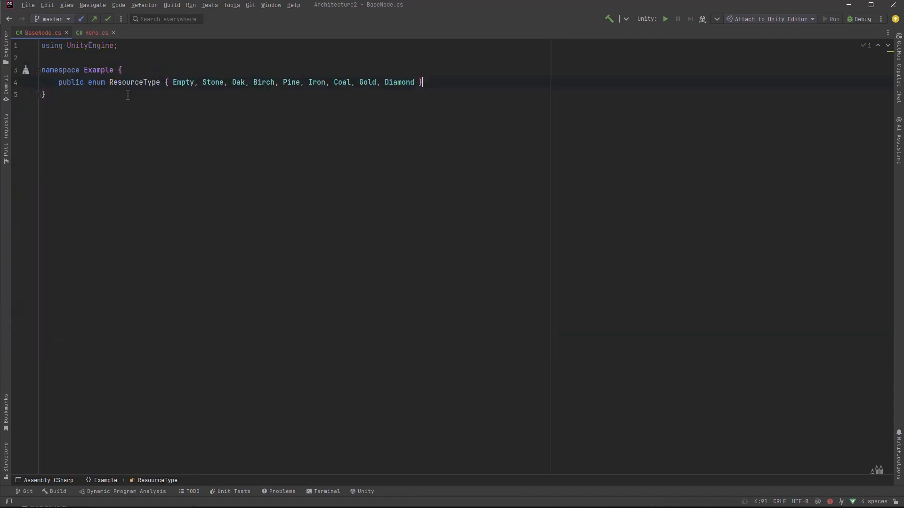
pyautogui.moveTo(361, 151)
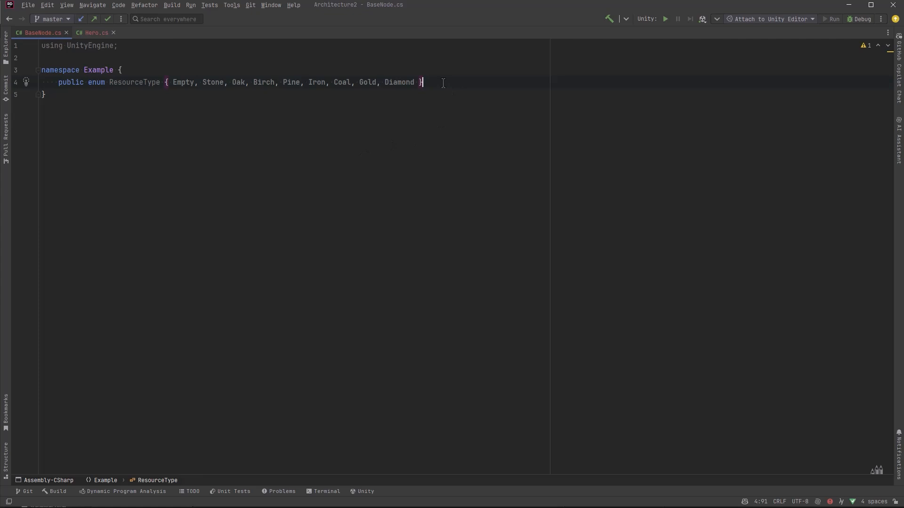
pyautogui.moveTo(538, 370)
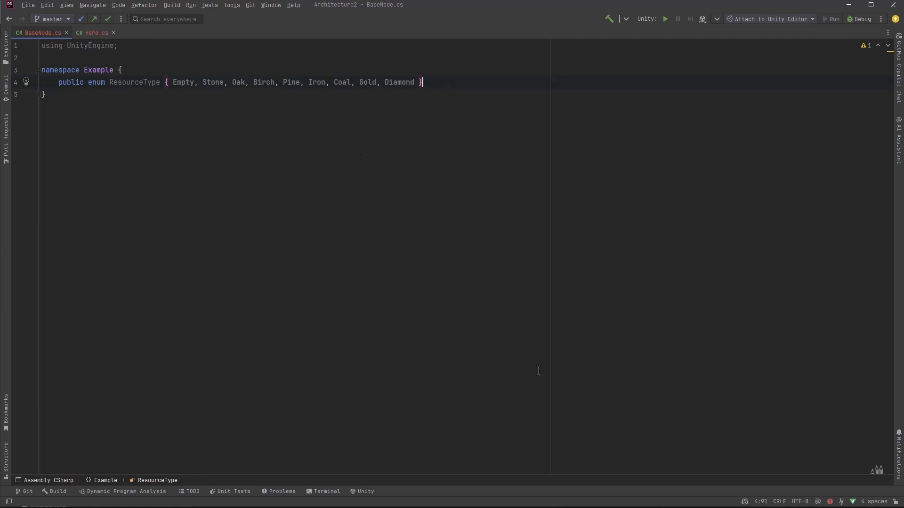
# Step: Below the enum, add abstract BaseNode : MonoBehaviour with abstract Gather(), plus StoneNode and OakNode
pyautogui.press('enter')
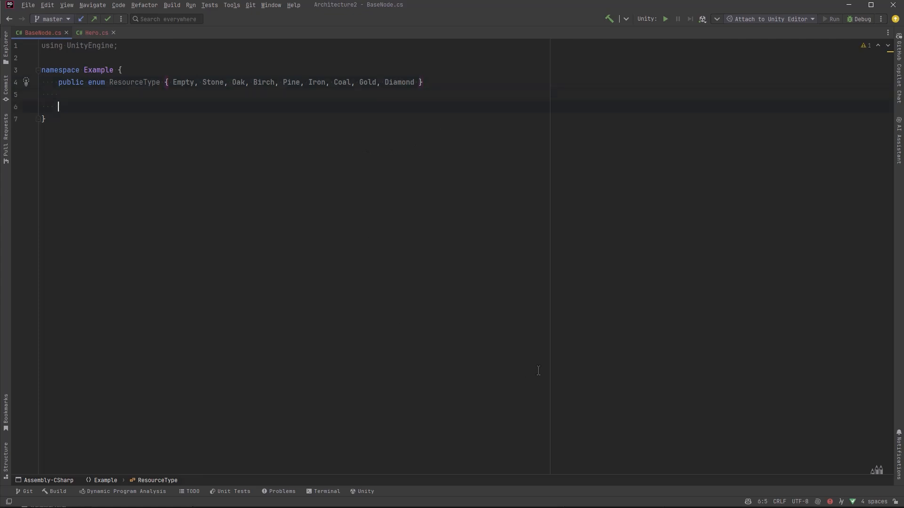
pyautogui.write('public abstract class')
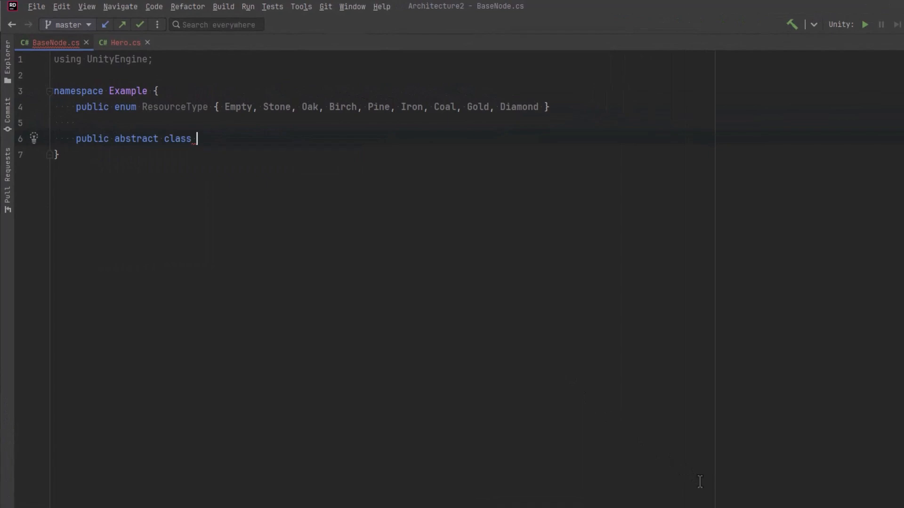
pyautogui.write('BaseNode : MonoBehaviour {')
pyautogui.write('public a')
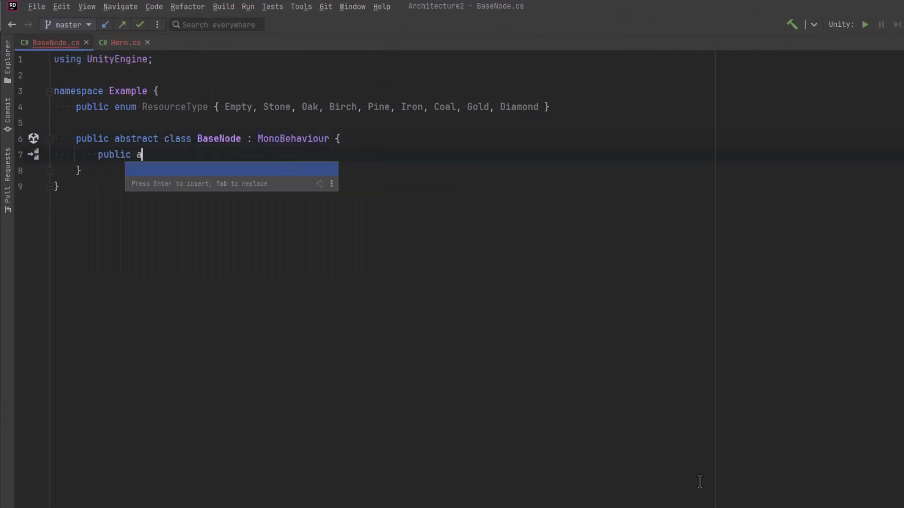
pyautogui.write('bstract Re')
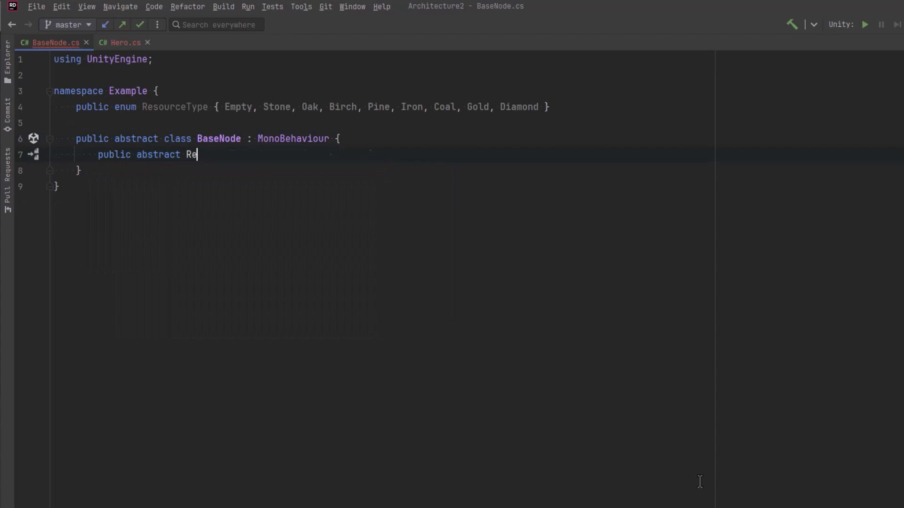
pyautogui.write('sourceType Gather();')
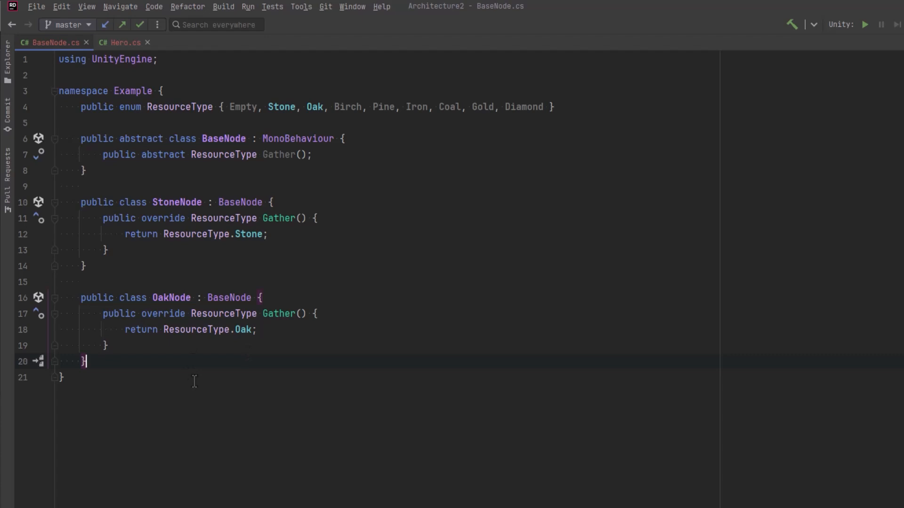
pyautogui.moveTo(190, 396)
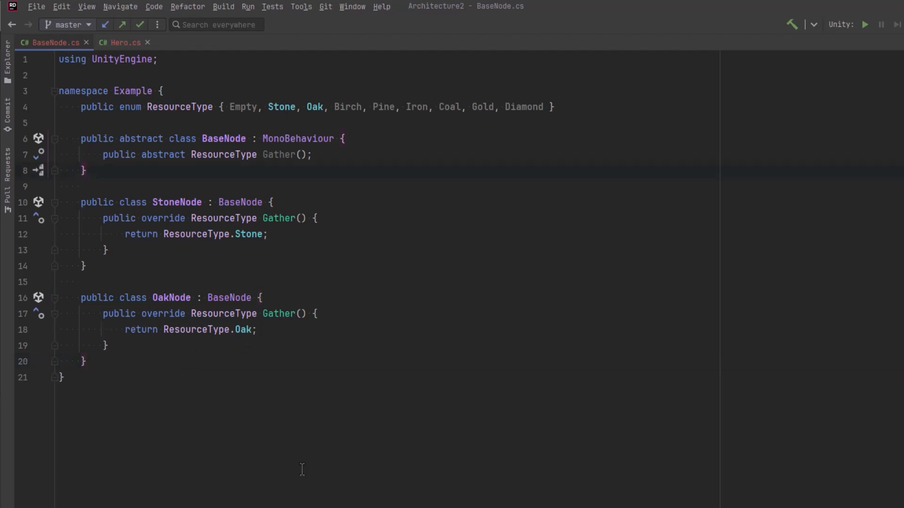
# Step: Add abstract SpecialNode with SpecialGather and IronNode, then remove those and the Stone/Oak nodes
pyautogui.write('public abstract class SpecialNode : BaseNode {')
pyautogui.write('return ResourceType.Empty;')
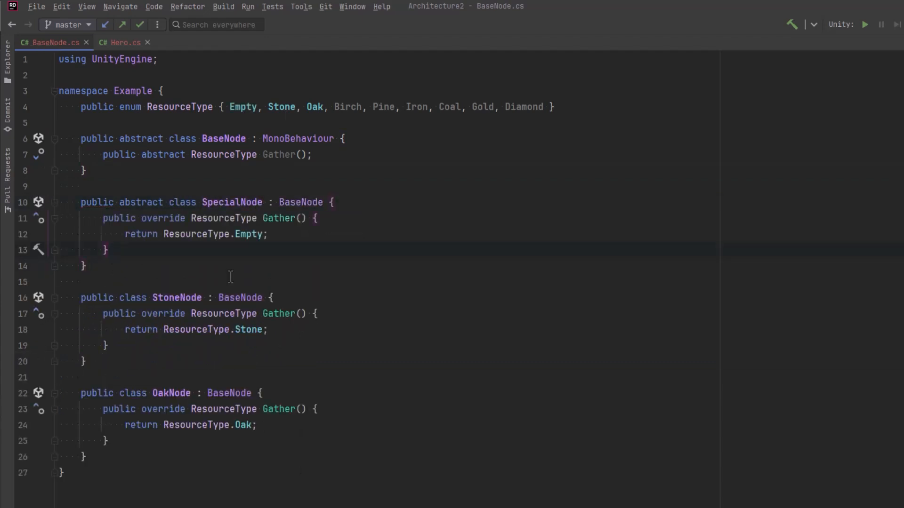
pyautogui.write('public abstract ResourceType SpecialGather();')
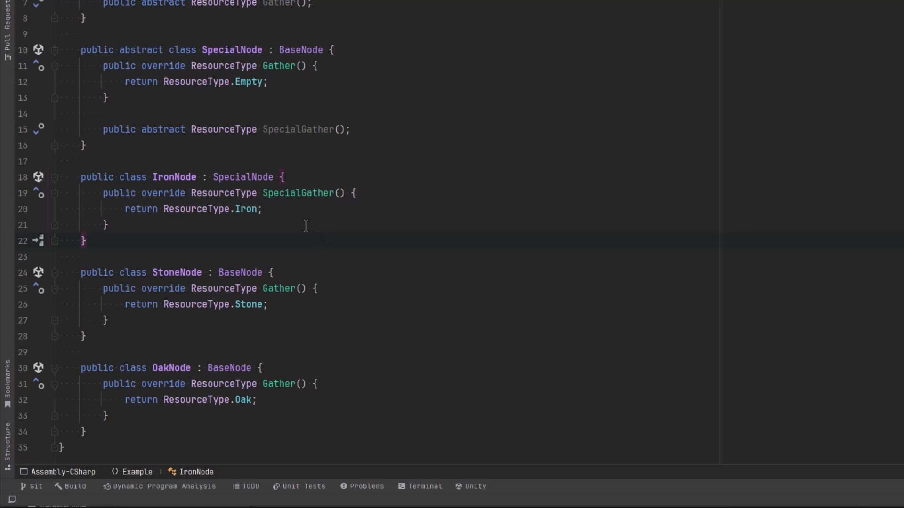
pyautogui.moveTo(291, 212)
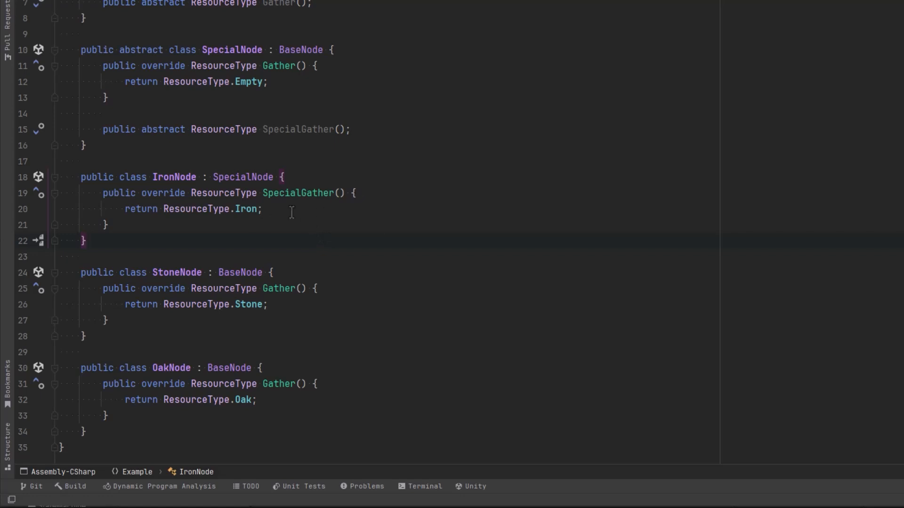
pyautogui.moveTo(310, 169)
pyautogui.write('public')
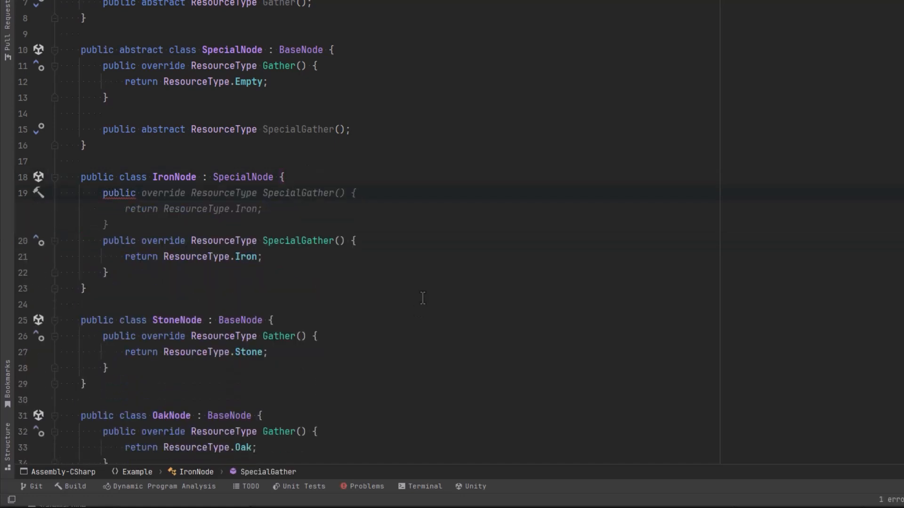
pyautogui.write('ResourceType Gather() {')
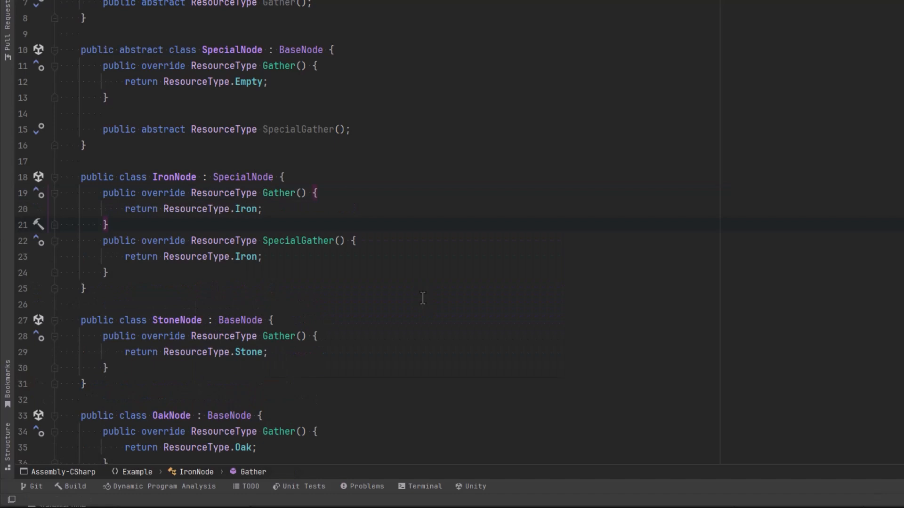
pyautogui.write('Stone')
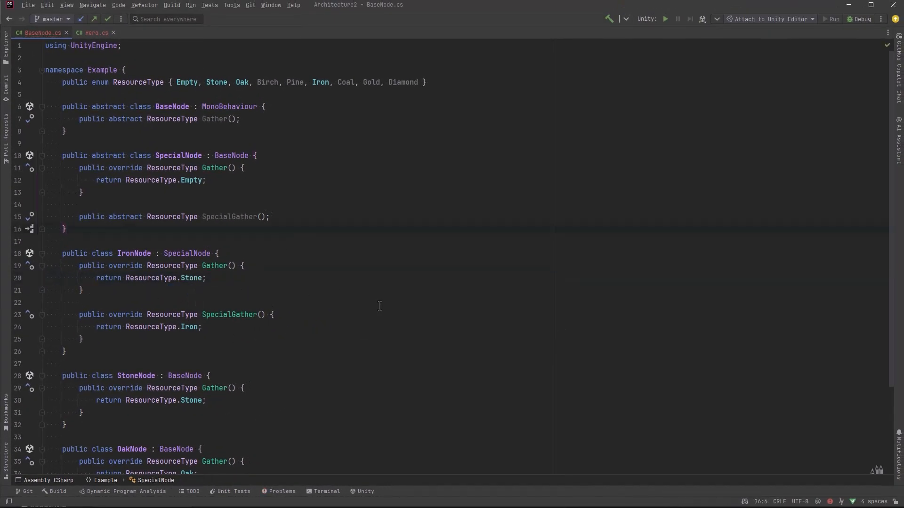
pyautogui.moveTo(252, 341)
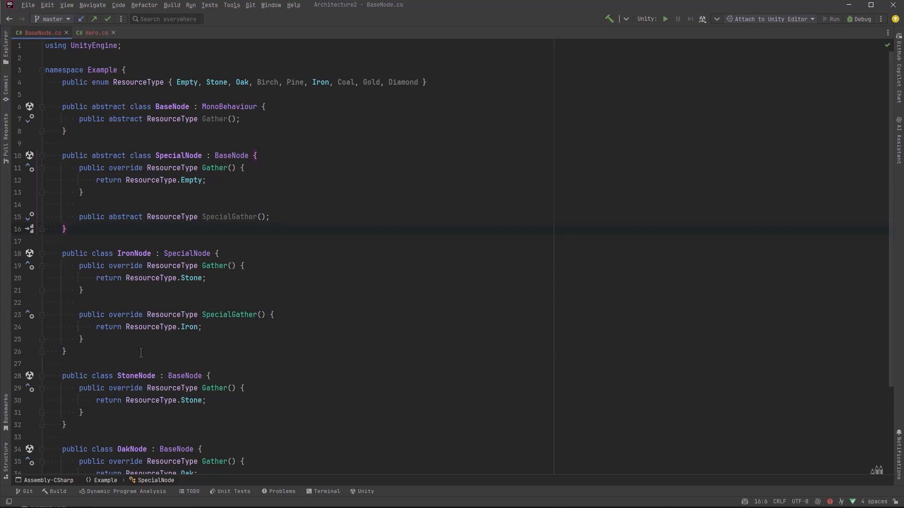
pyautogui.moveTo(118, 252)
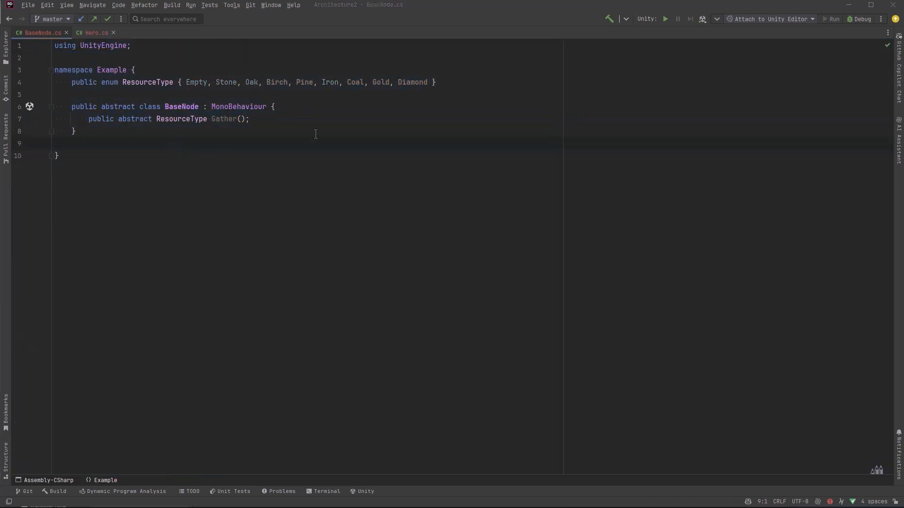
# Step: Give BaseNode resourceType and specialResourceType fields and abstract GatherSpecial, dropping SpecialNode
pyautogui.write('ResourceType resourceType;')
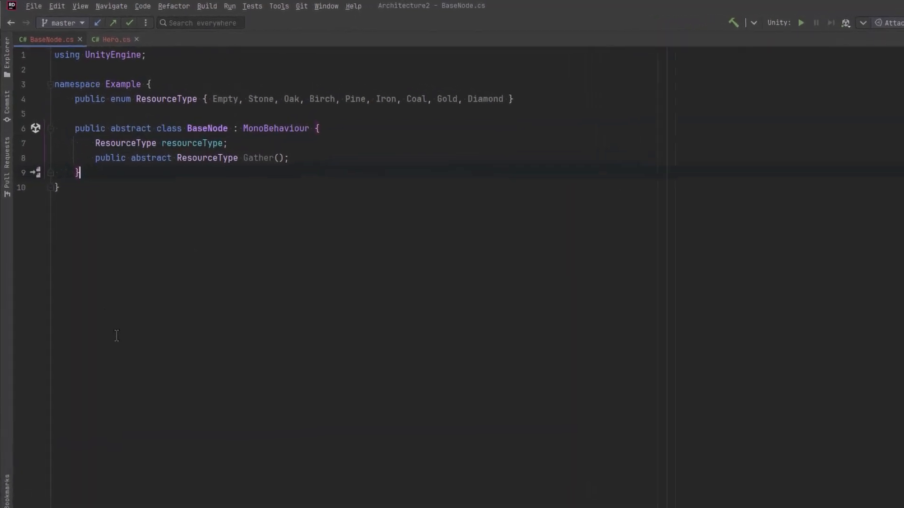
pyautogui.write('public abstract class SpecialNode : BaseNode {')
pyautogui.write('public abstract ResourceType GatherSpecial();')
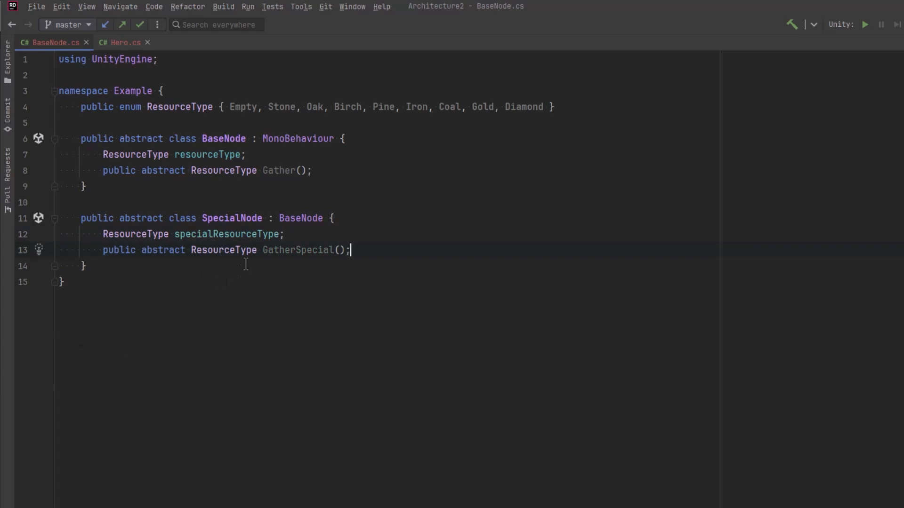
pyautogui.moveTo(241, 308)
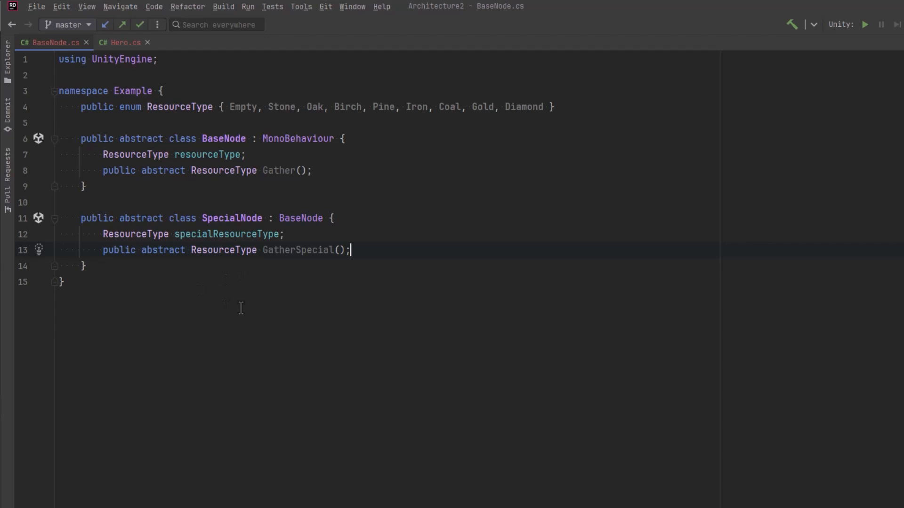
pyautogui.moveTo(304, 280)
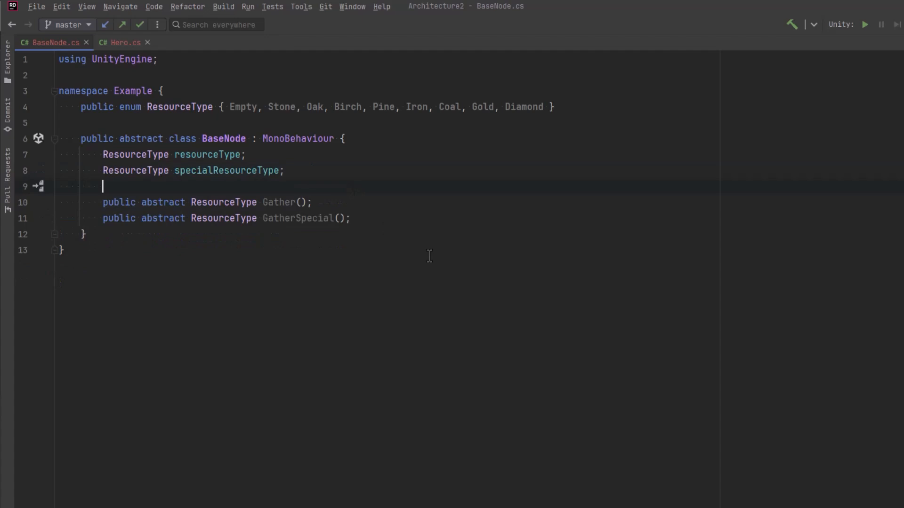
pyautogui.moveTo(223, 261)
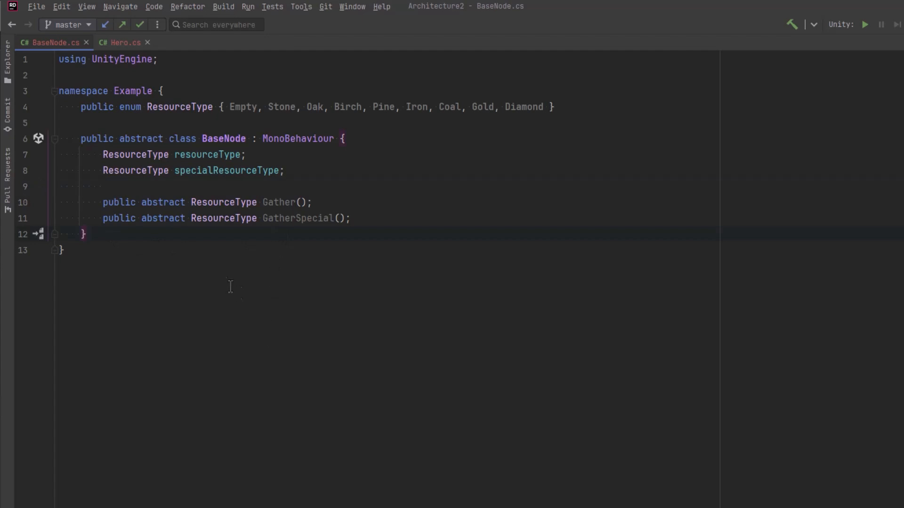
pyautogui.moveTo(225, 283)
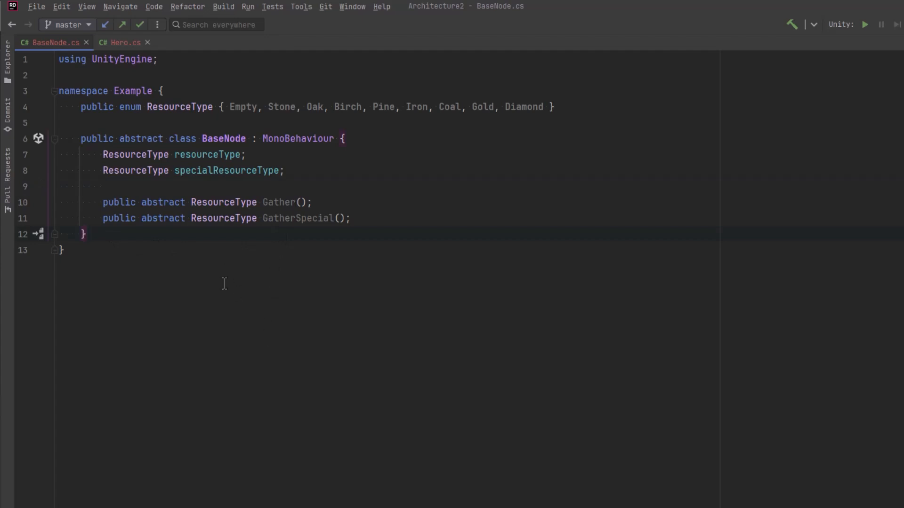
# Step: Create a Resource class with resourceType and int amount, and retype BaseNode's members to Resource
pyautogui.write('public')
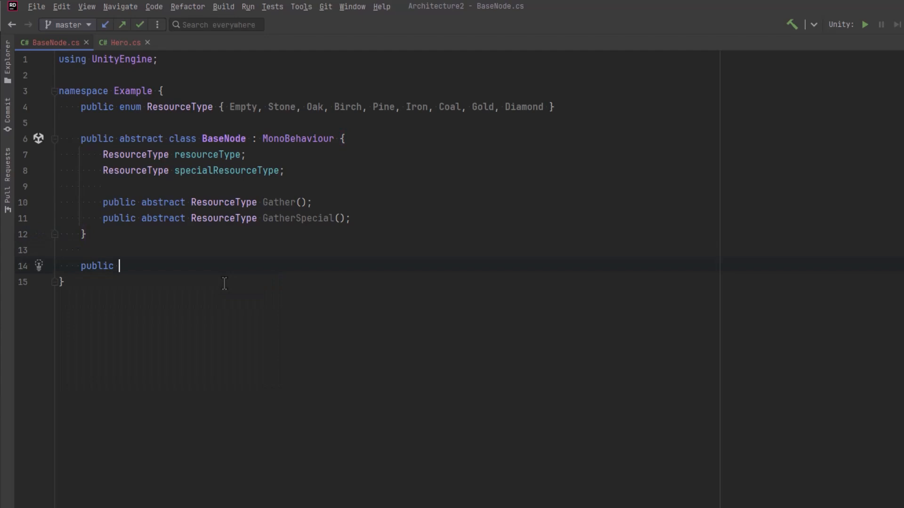
pyautogui.write('class Resource {')
pyautogui.write('ResourceType resourceType;')
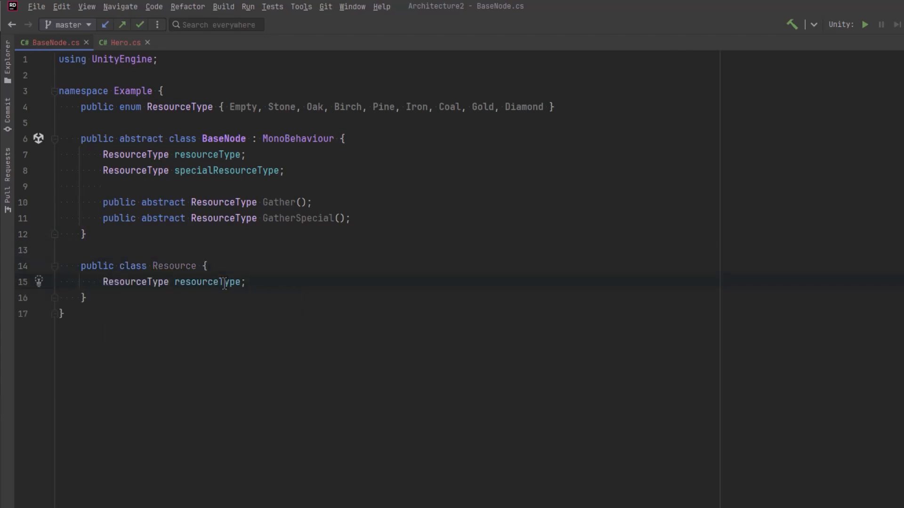
pyautogui.write('int amount;')
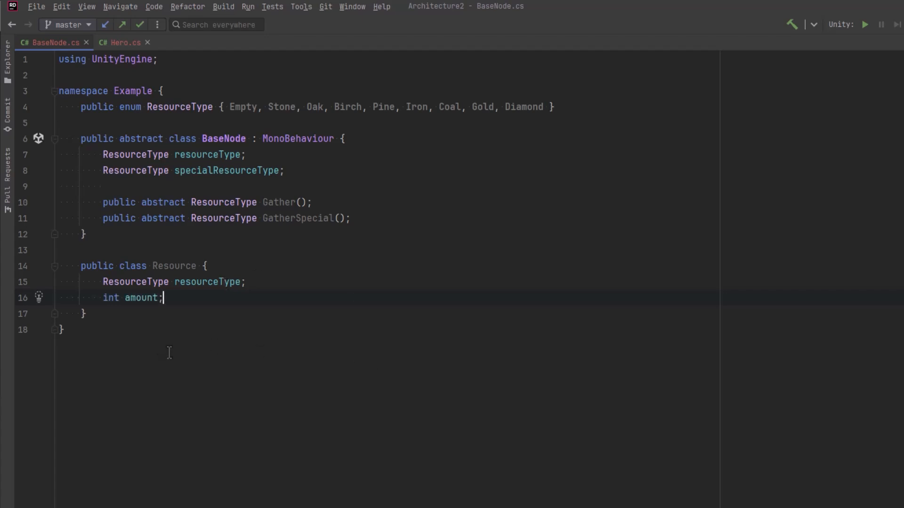
pyautogui.doubleClick(173, 266)
pyautogui.write('public class Res')
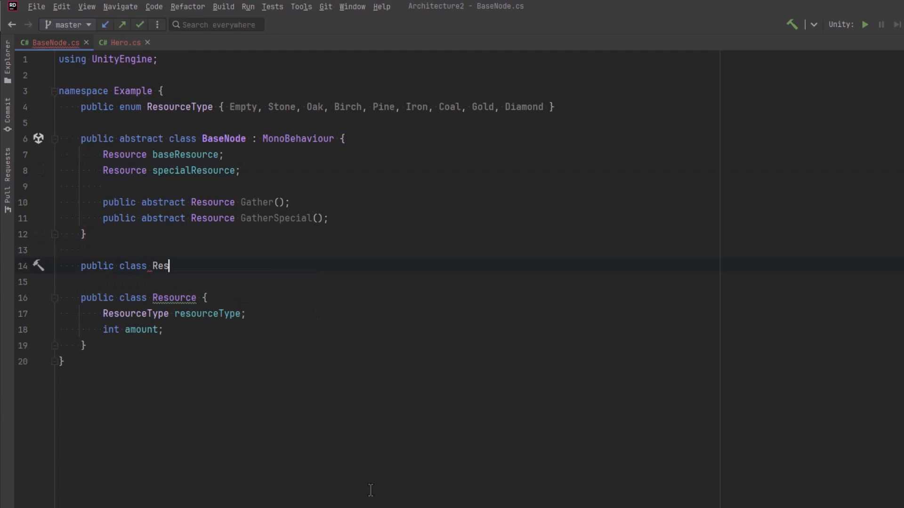
# Step: Write a ResourceConfig ScriptableObject with resourceType, maxAmount and Generate() returning a new Resource
pyautogui.write('ourceConfig : ScriptableObject {')
pyautogui.write('public int maxAmount;')
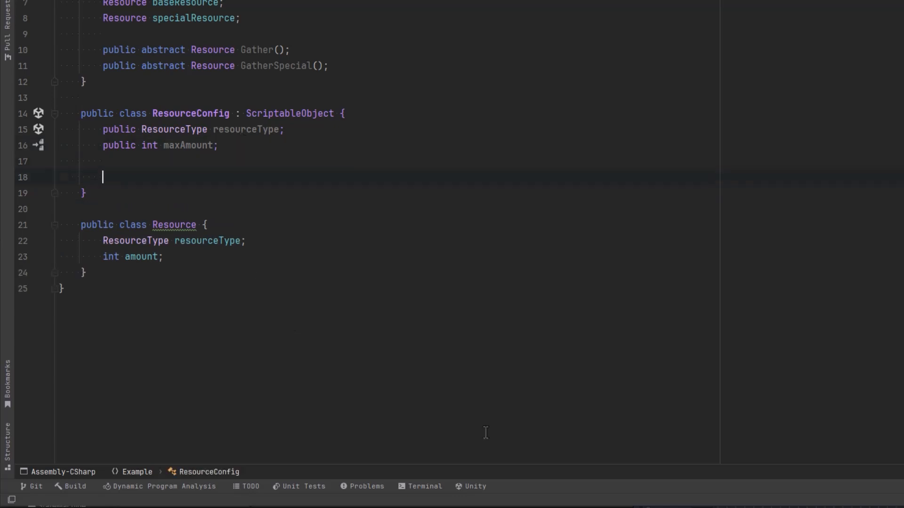
pyautogui.write('public Resource Generat')
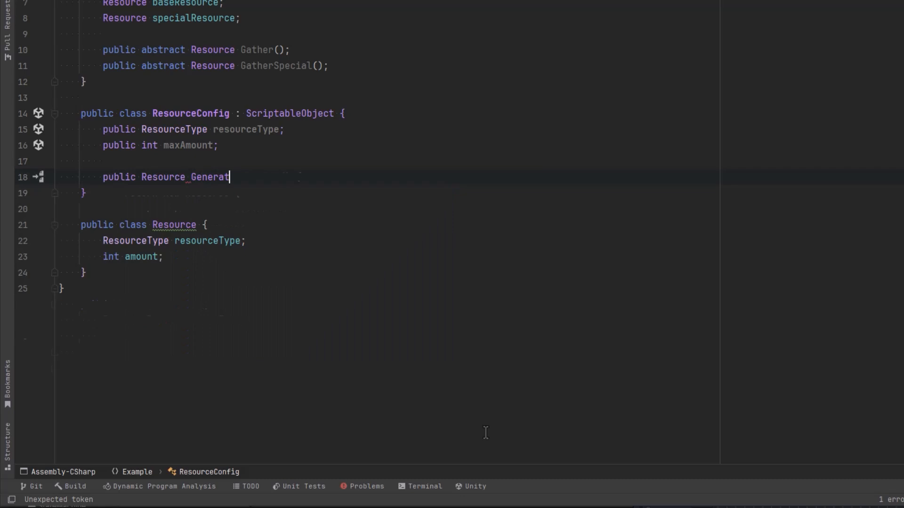
pyautogui.write('e() {')
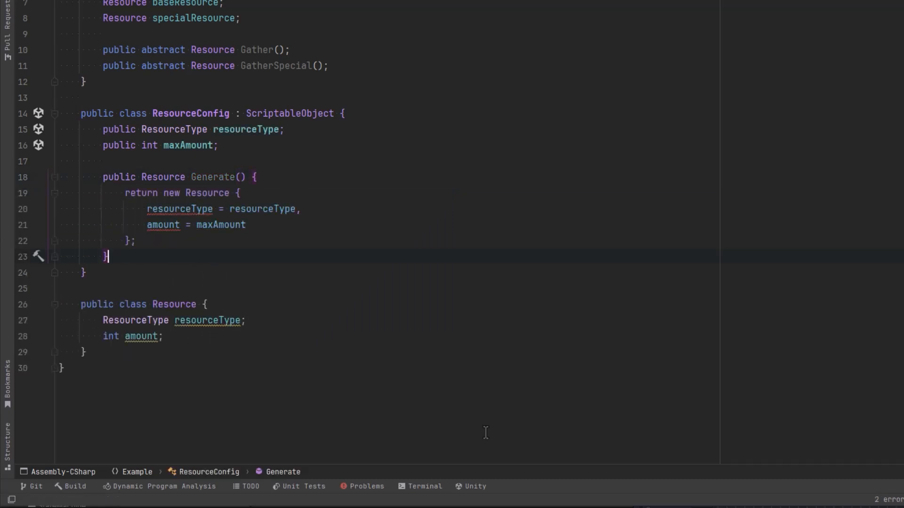
pyautogui.moveTo(96, 321)
pyautogui.write('public ')
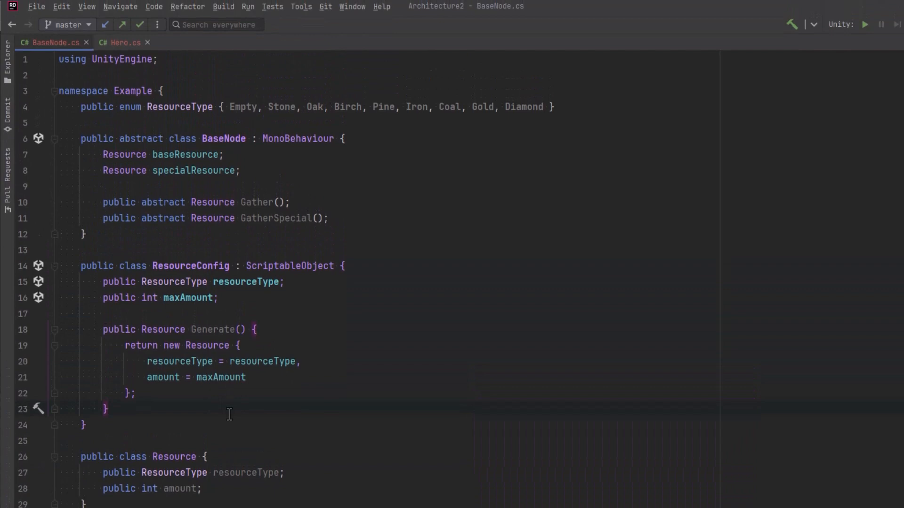
# Step: Add serialized resourceConfig and specialResourceConfig fields, and an Awake() that generates both resources
pyautogui.write('[SerializeField]')
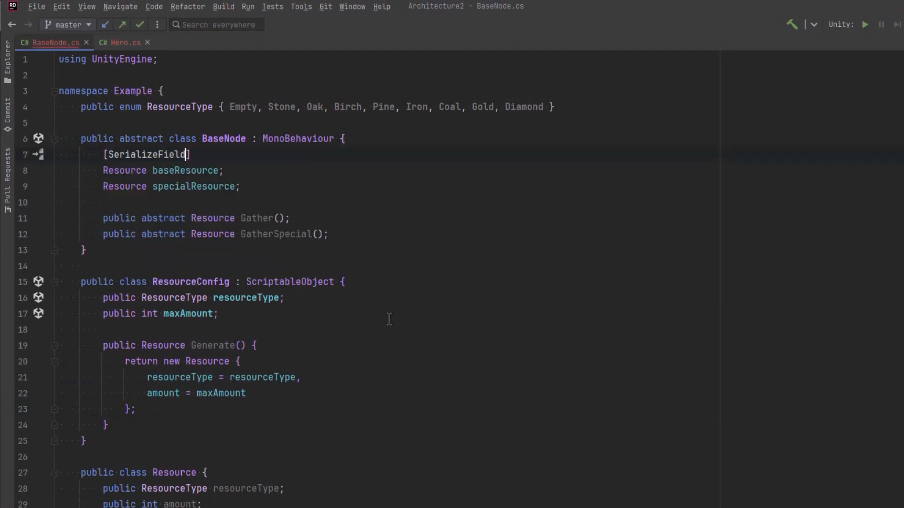
pyautogui.write('protected ResourceConfig resourceConfig;')
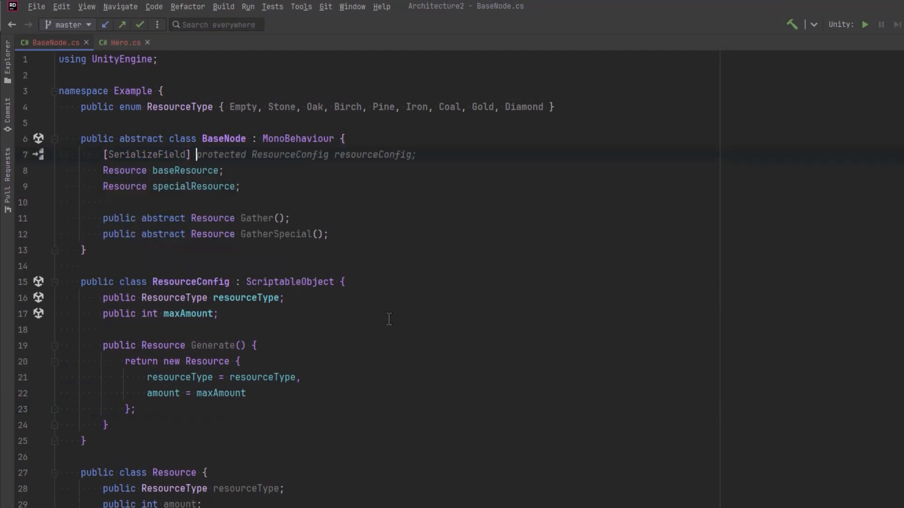
pyautogui.write('ResourceConfig resourceConfig;')
pyautogui.write('protected')
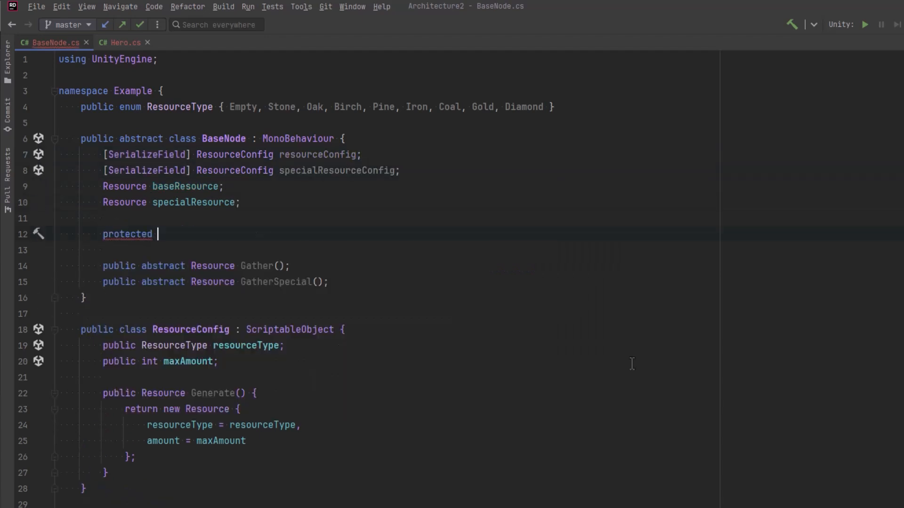
pyautogui.write('void Awa')
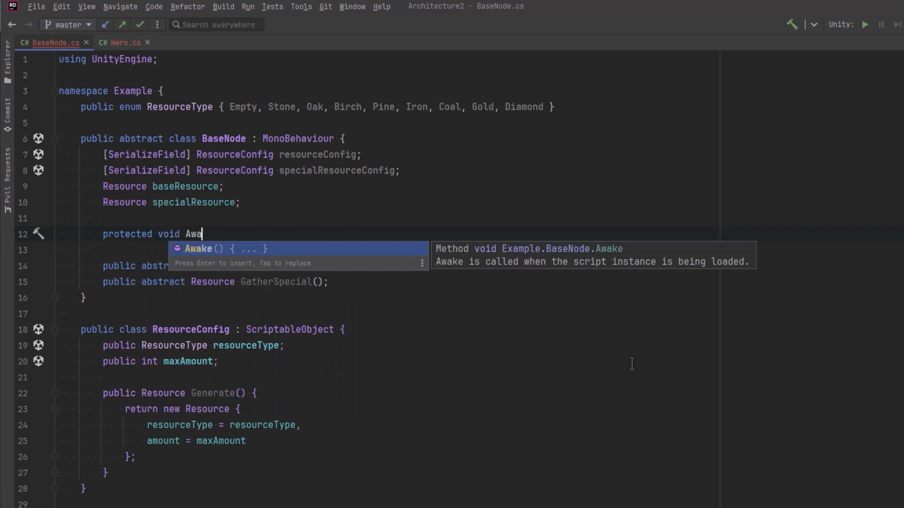
pyautogui.press('Enter')
pyautogui.write('specialResource = specialResourceConfig.Generate();')
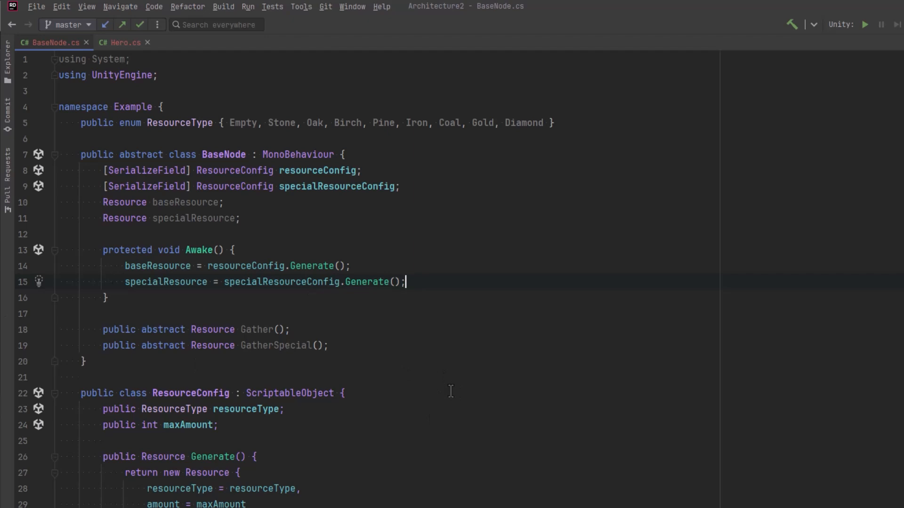
pyautogui.moveTo(127, 154)
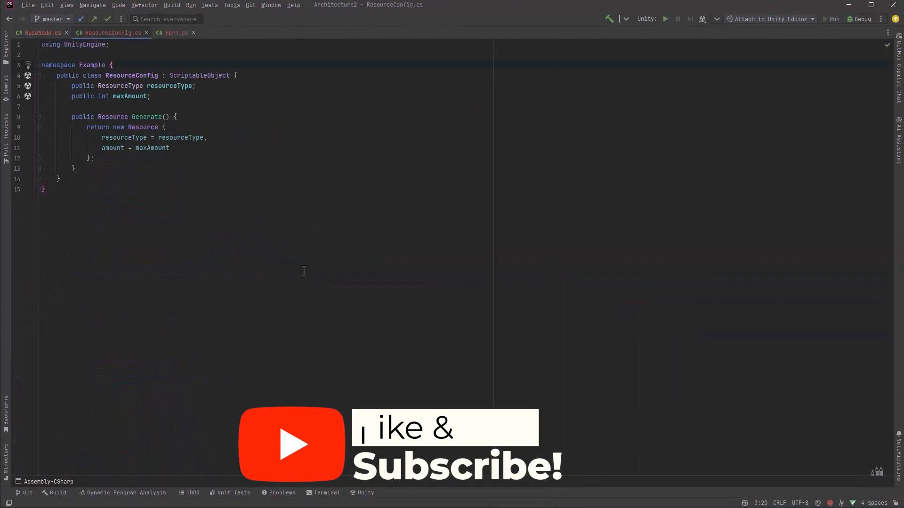
# Step: Add [CreateAssetMenu(menuName = "Example/Resource Config")] above the ResourceConfig class
pyautogui.write('[CreateAssetMenu(menuName = "Example/Resource Config")]')
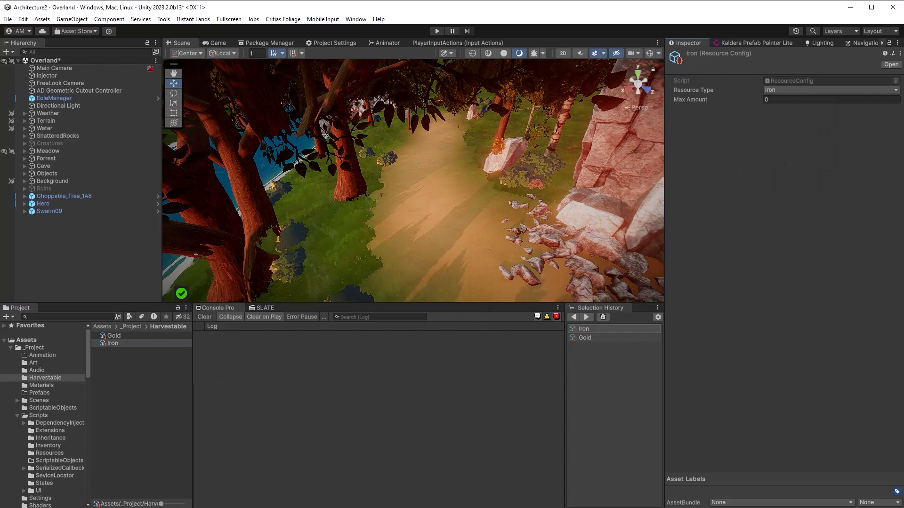
# Step: Set the Stone resource config's Max Amount to 20
pyautogui.click(113, 335)
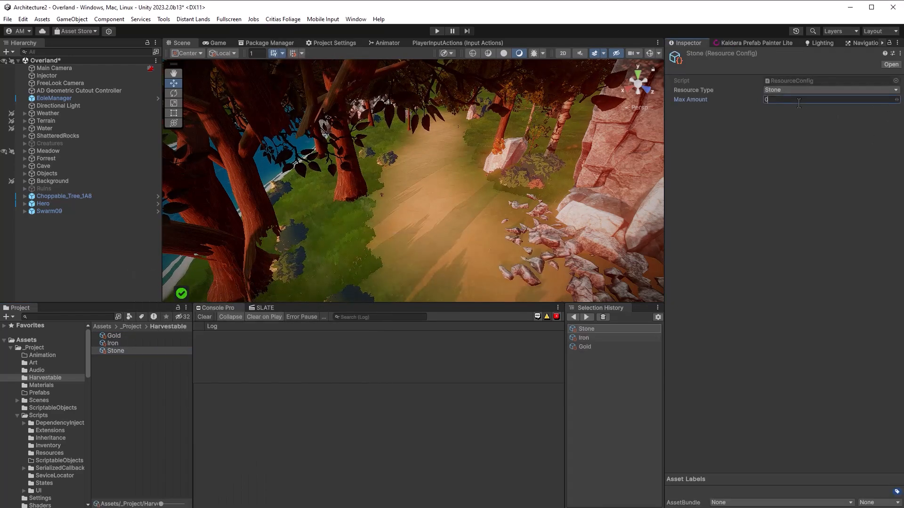
pyautogui.write('20')
pyautogui.write('base')
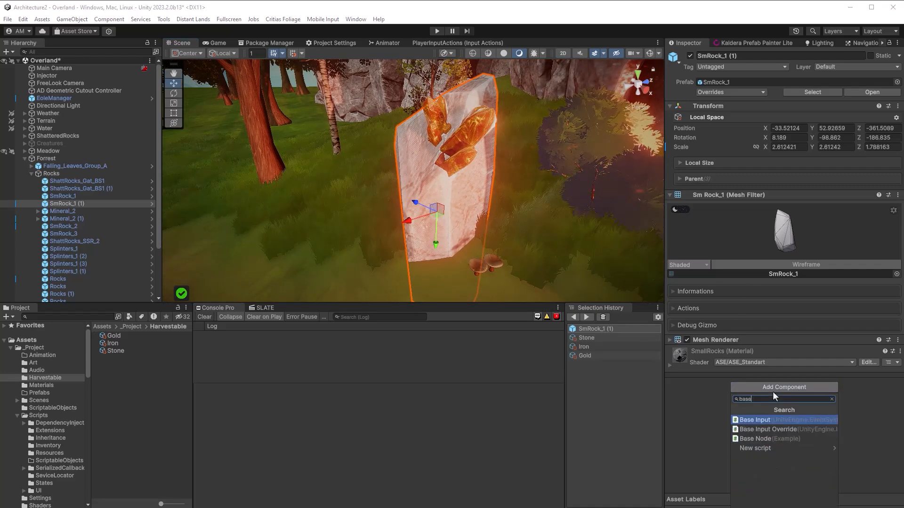
# Step: Add a Base Node component and a Capsule Collider to the SmRock_1 (1) rock
pyautogui.click(755, 439)
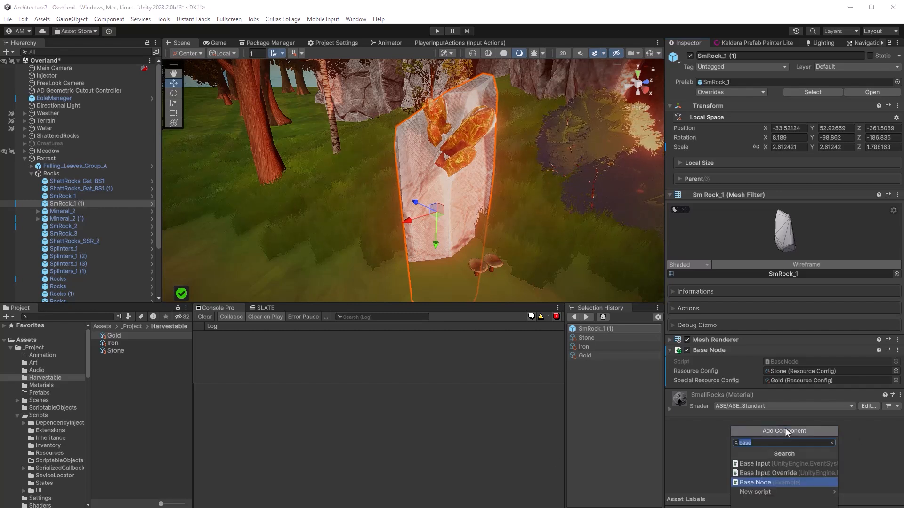
pyautogui.write('capsu')
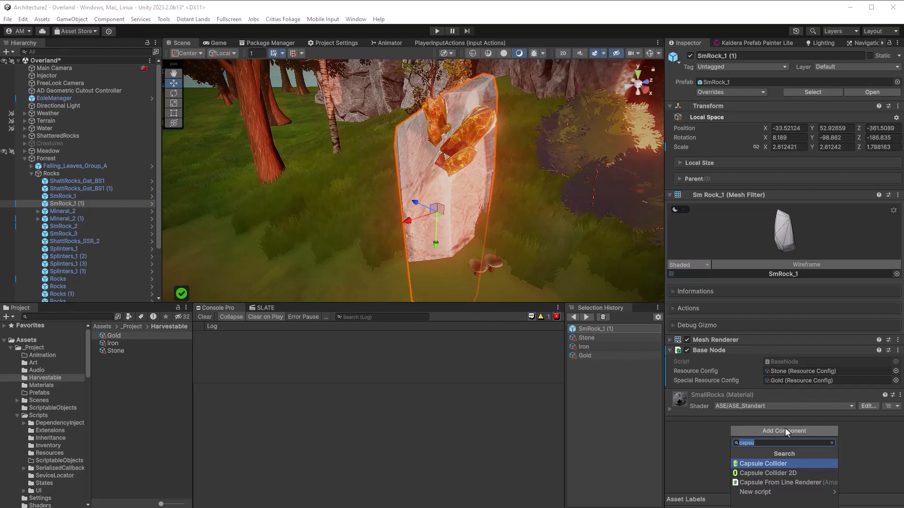
pyautogui.click(762, 464)
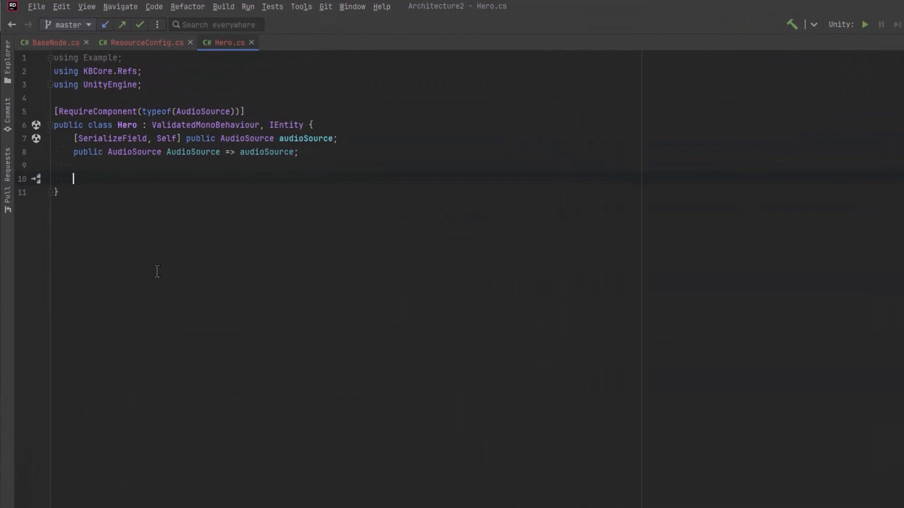
# Step: Write Hero's Harvest() using Physics.OverlapSphere at transform.position to gather and log resources
pyautogui.write('void Harvest(')
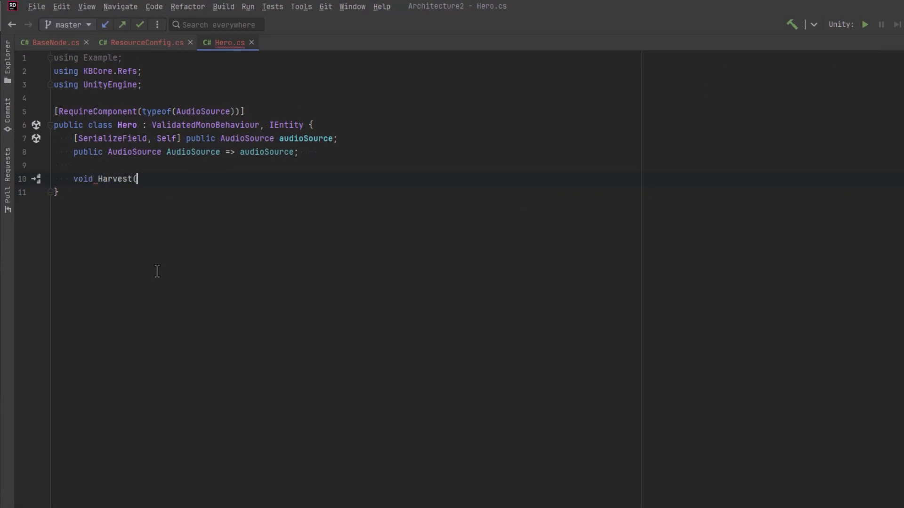
pyautogui.write(') {')
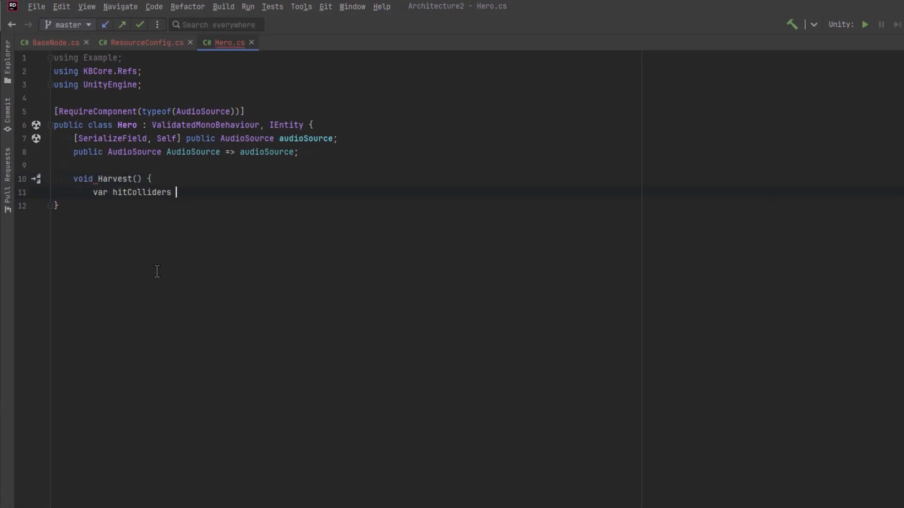
pyautogui.write('= Physics.')
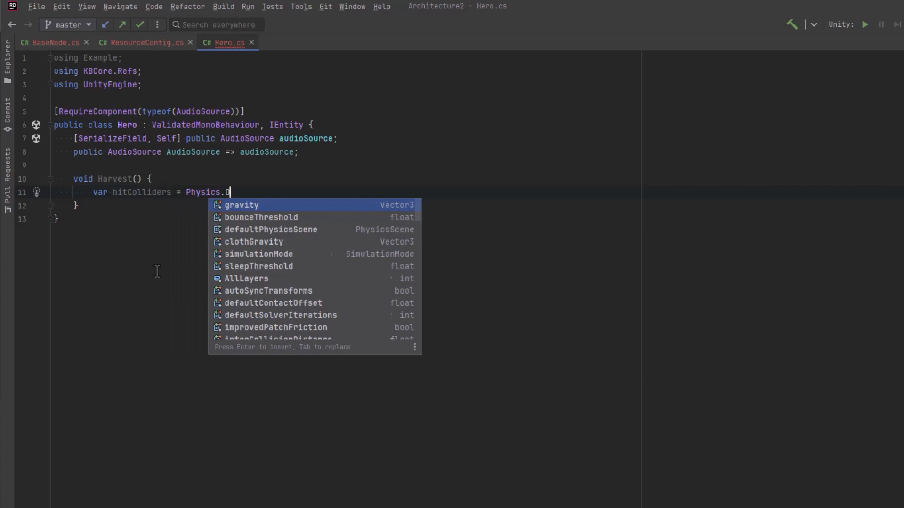
pyautogui.write('OverlapSphere(')
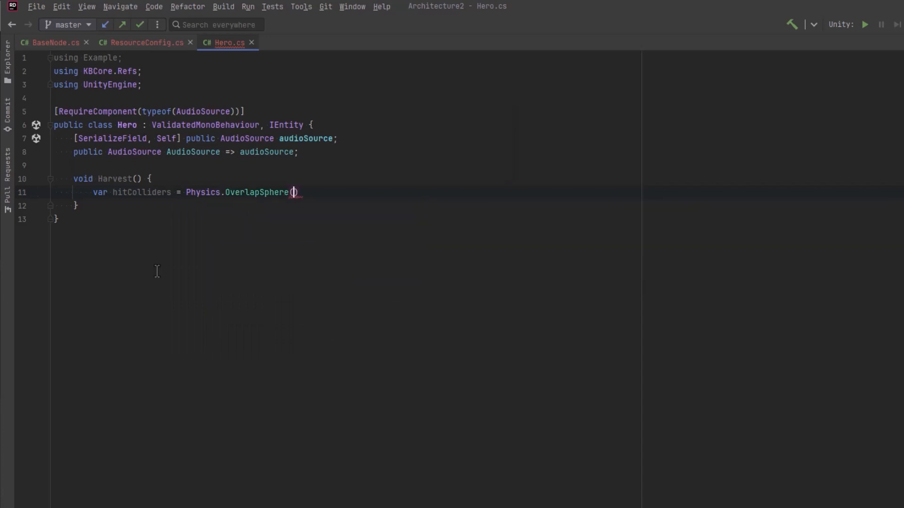
pyautogui.write('transform.po')
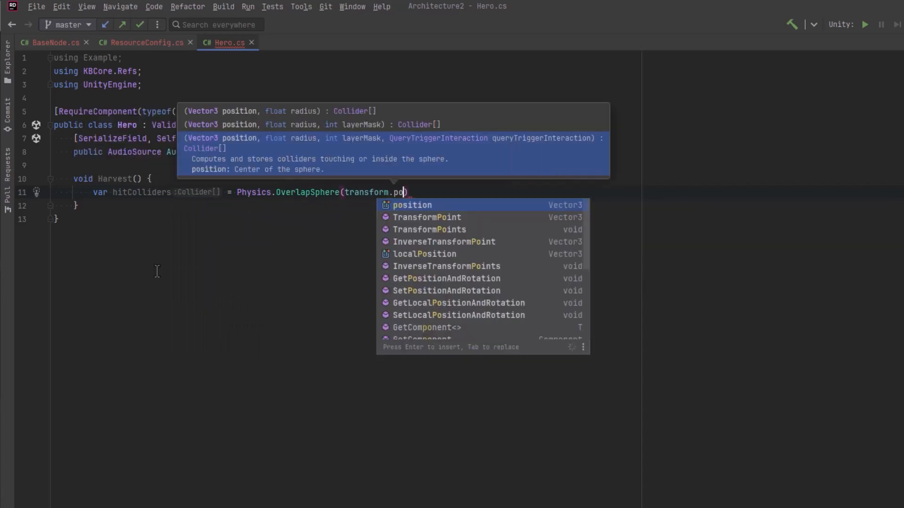
pyautogui.write('sition, 5f')
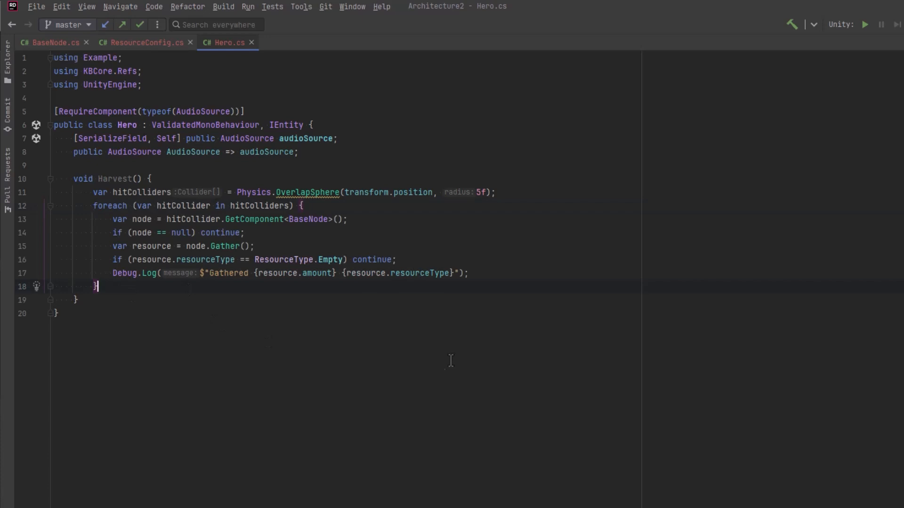
pyautogui.moveTo(406, 380)
pyautogui.write('if (Input.GetKeyDown(Key')
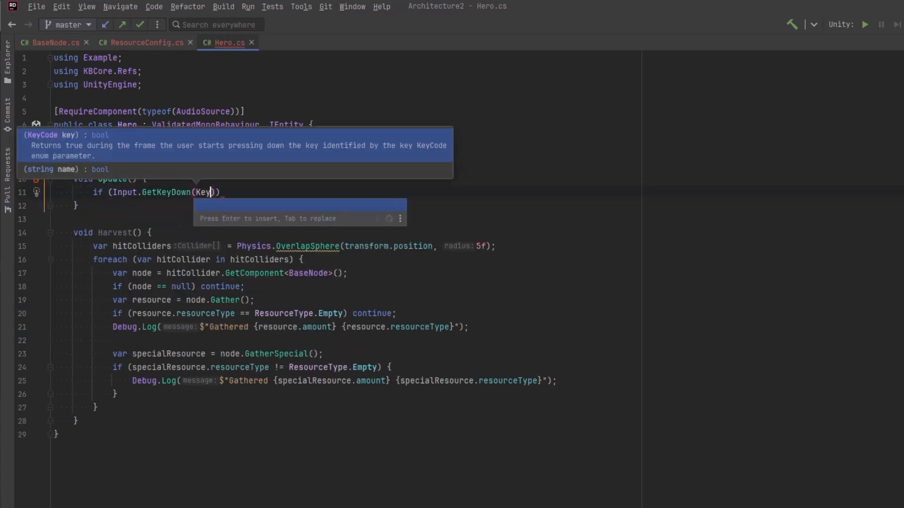
pyautogui.write('code')
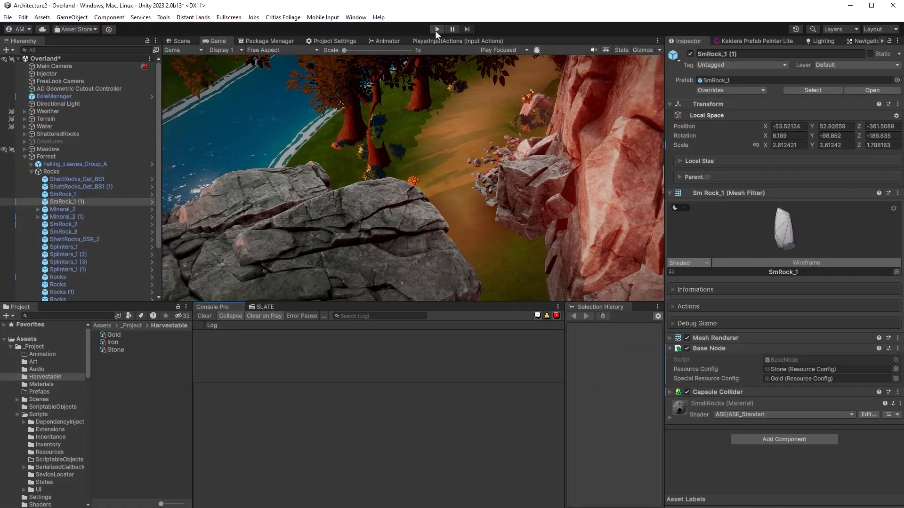
# Step: Enter play mode in Unity to test harvesting from the rock
pyautogui.click(436, 29)
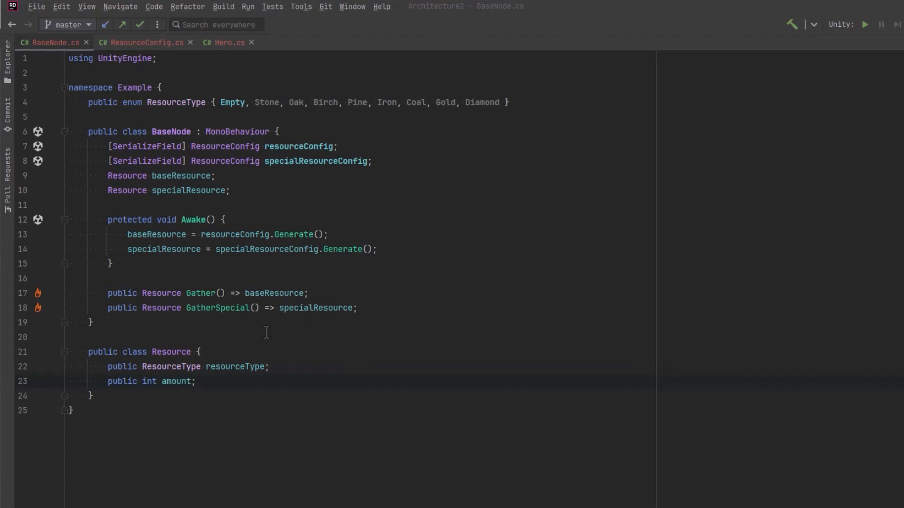
# Step: Merge BaseNode's Gather and GatherSpecial into one (Resource, Resource) Gather returning both resources
pyautogui.click(229, 42)
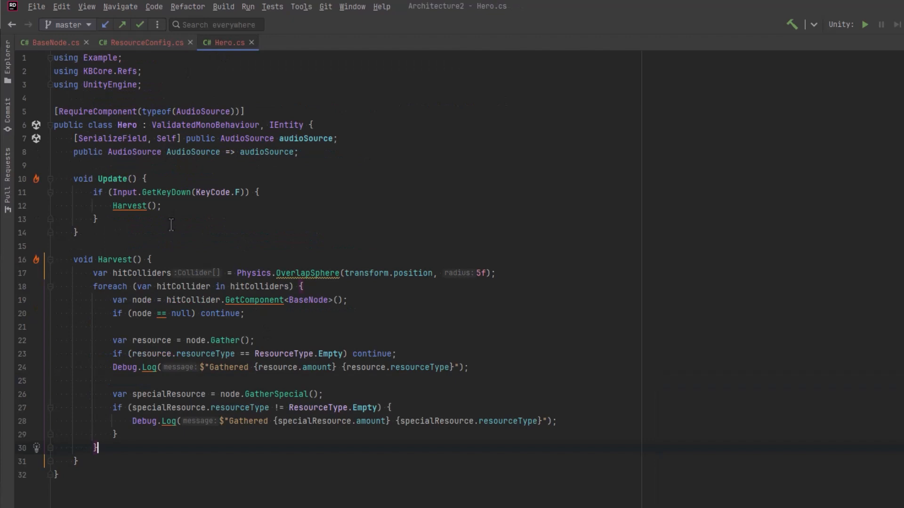
pyautogui.moveTo(131, 447)
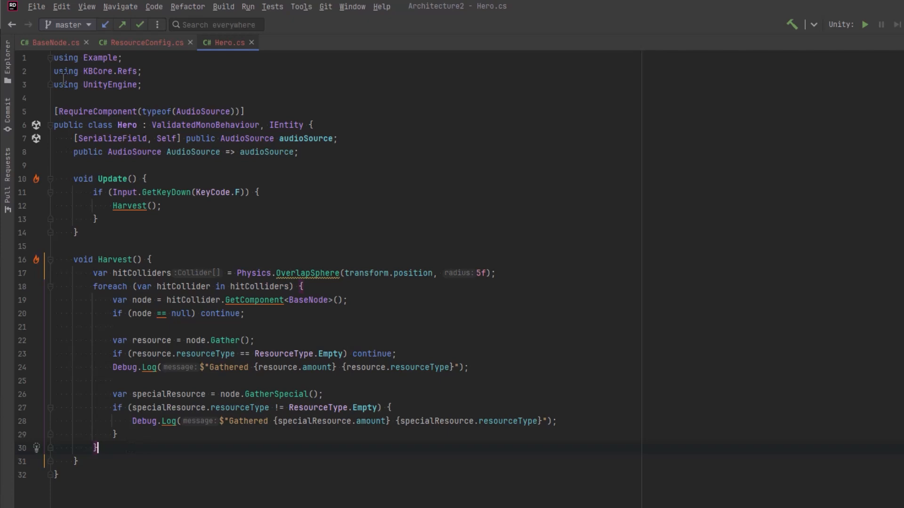
pyautogui.click(51, 41)
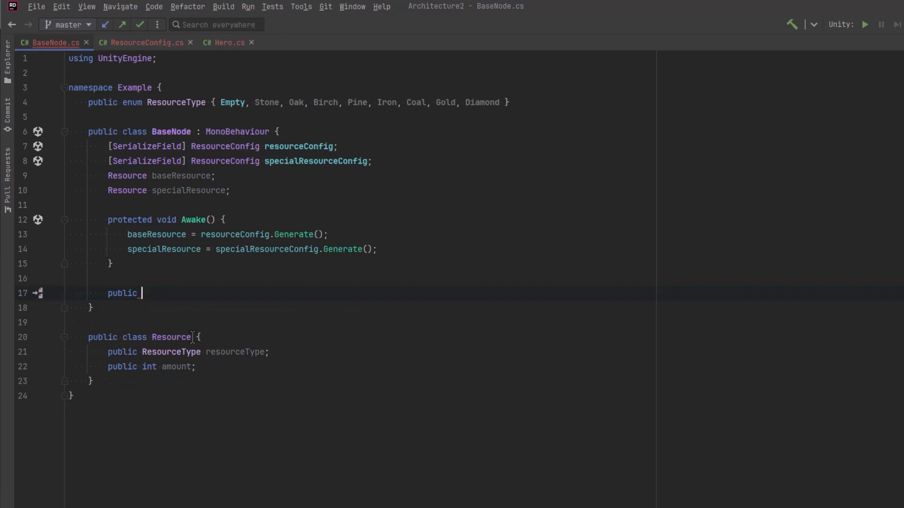
pyautogui.write('(Resource,)')
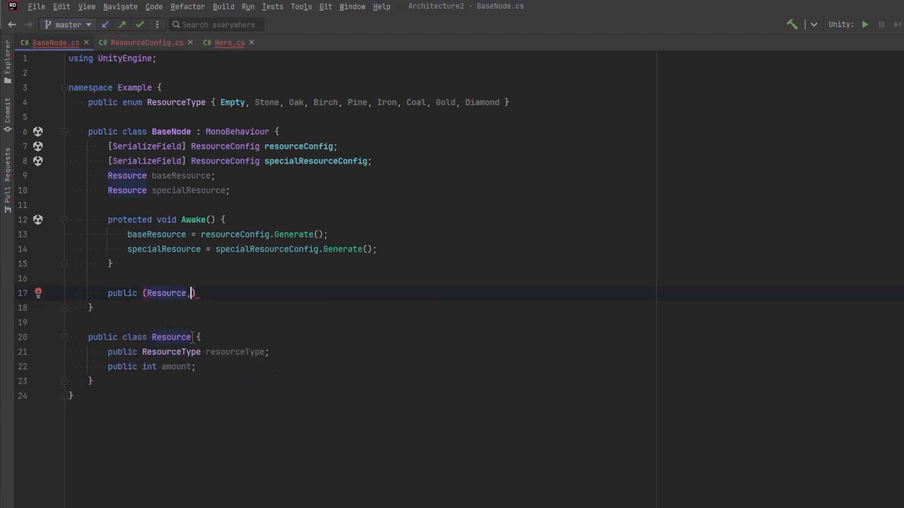
pyautogui.write('Resourc')
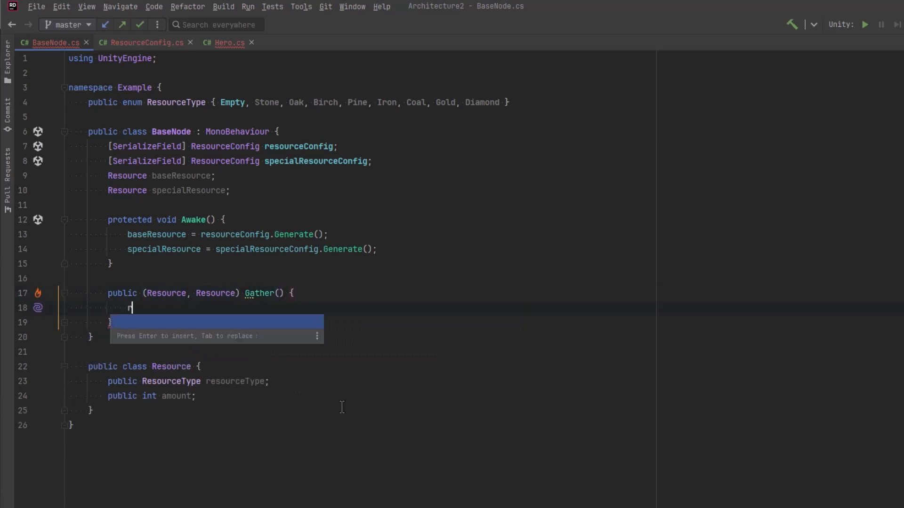
pyautogui.write('eturn (baseResource, specialResource);')
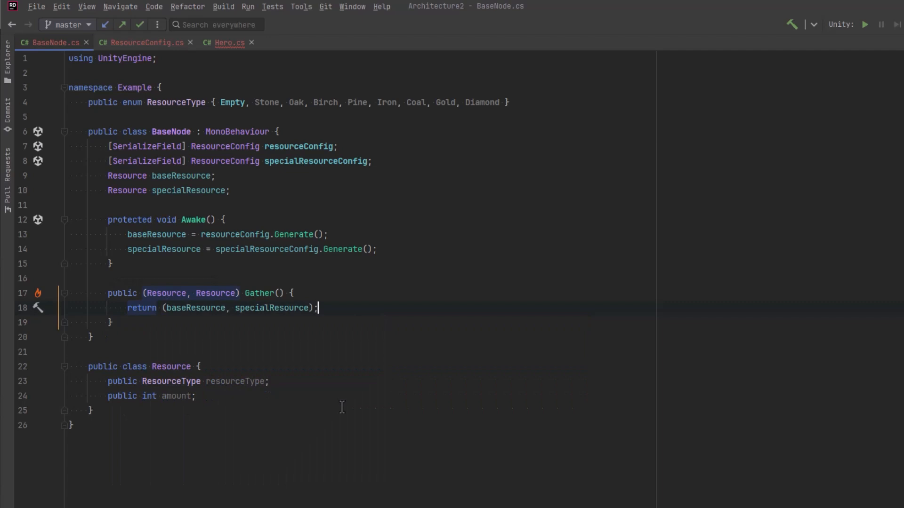
pyautogui.moveTo(274, 359)
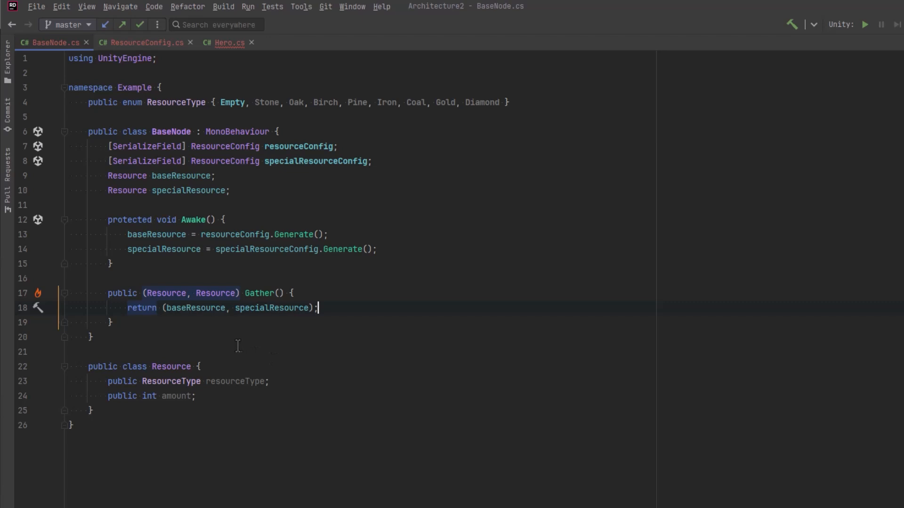
pyautogui.moveTo(278, 345)
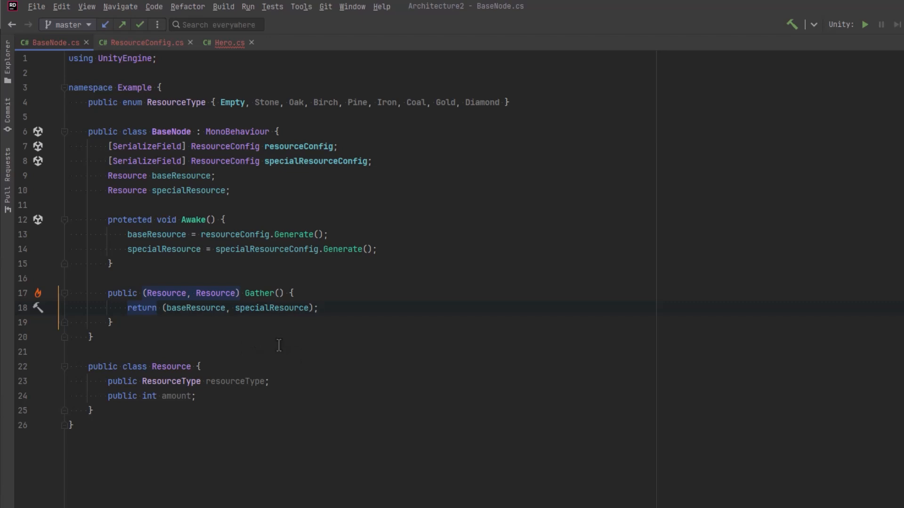
pyautogui.click(229, 42)
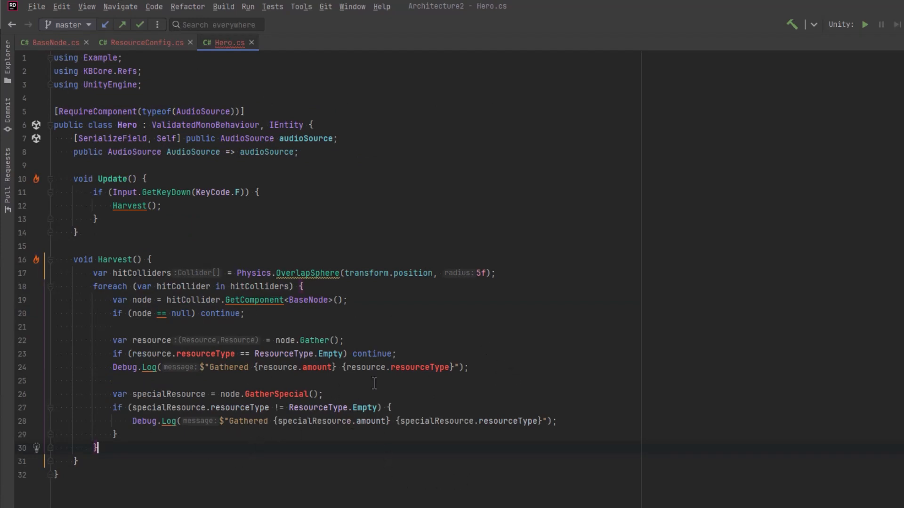
# Step: Replace Hero's old gather-and-log code with var allResources = node.Gather();
pyautogui.moveTo(116, 380); pyautogui.dragTo(115, 434)
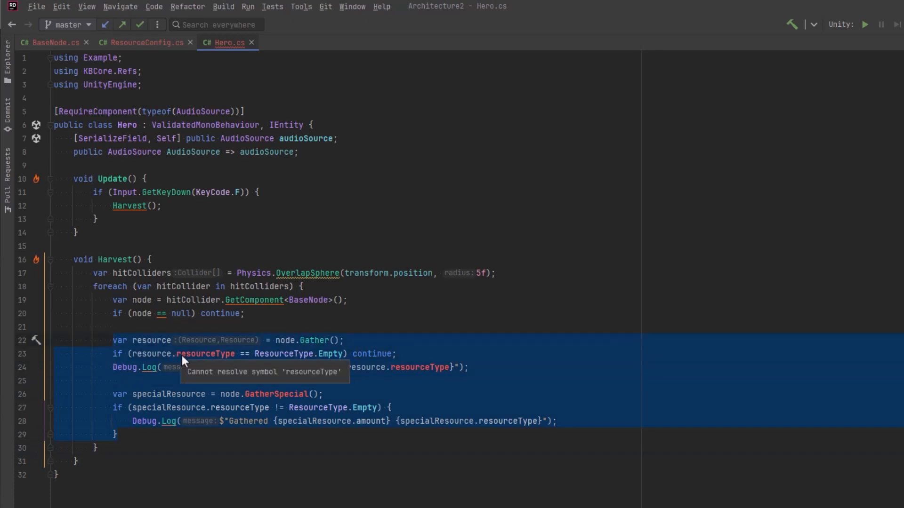
pyautogui.write('var')
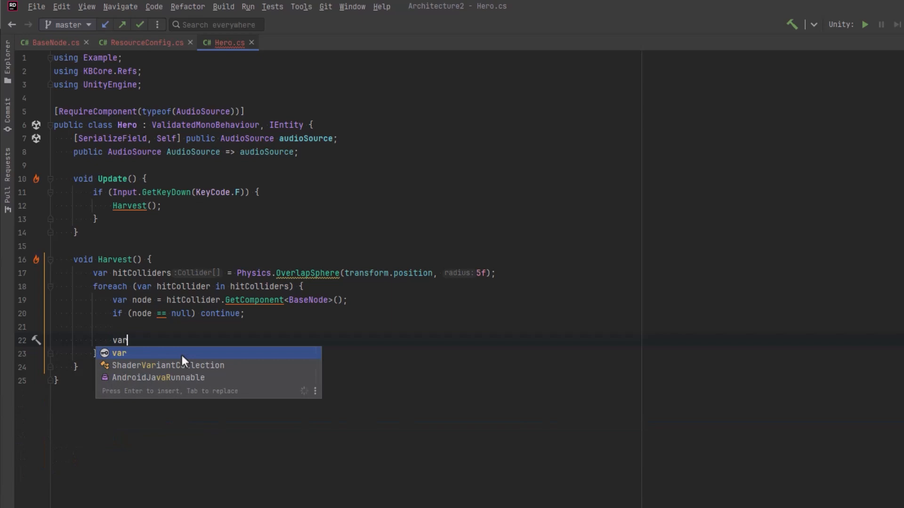
pyautogui.write('allResour')
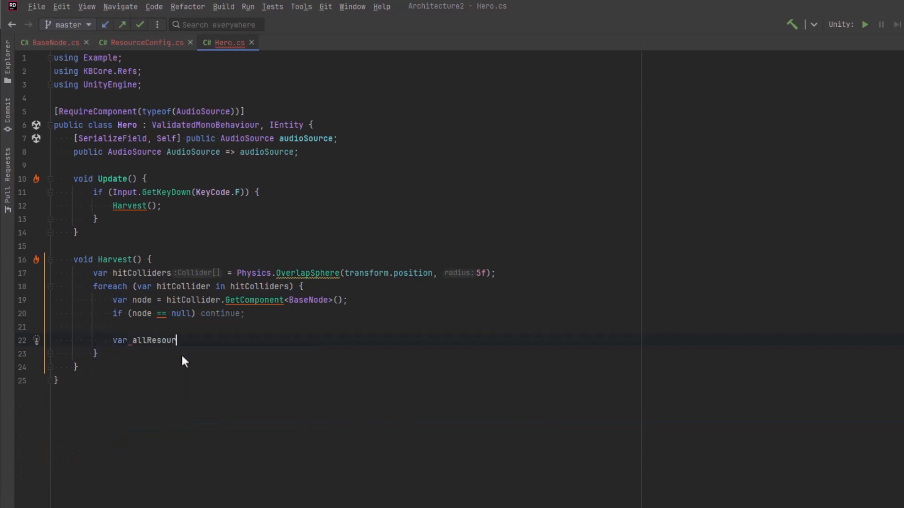
pyautogui.write('ces = node.Gather();')
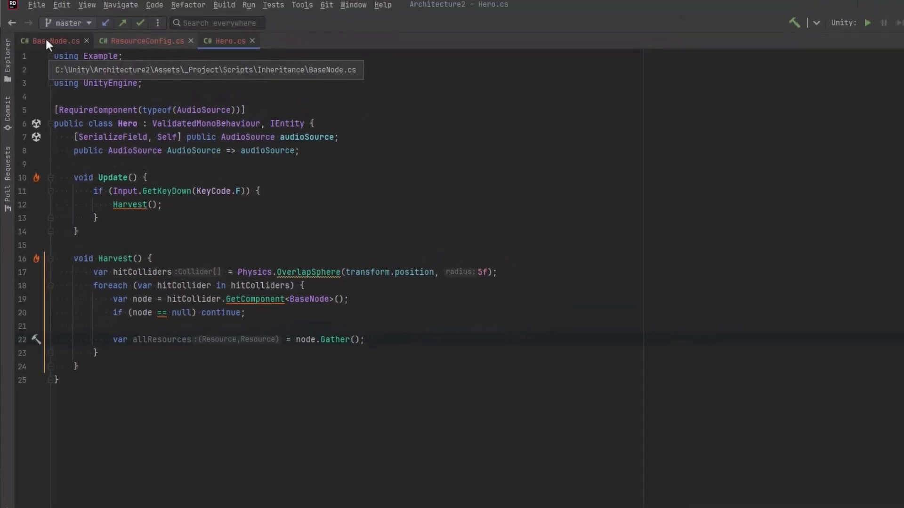
pyautogui.click(56, 41)
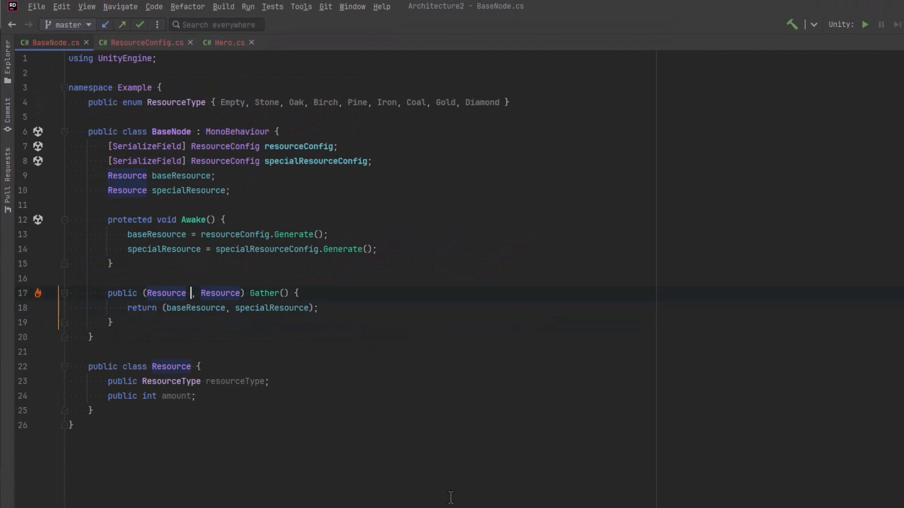
# Step: Name BaseNode's Gather tuple elements baseResource and specialResource
pyautogui.write('baseRes')
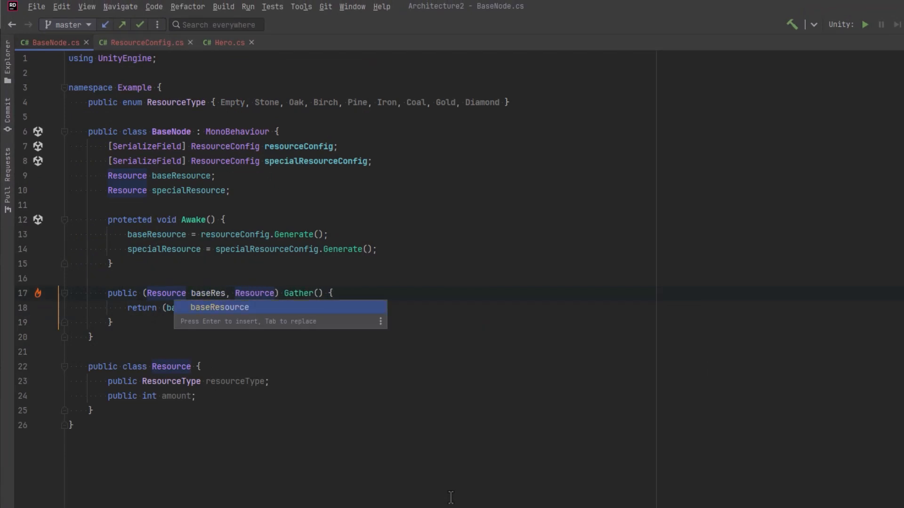
pyautogui.press('Enter')
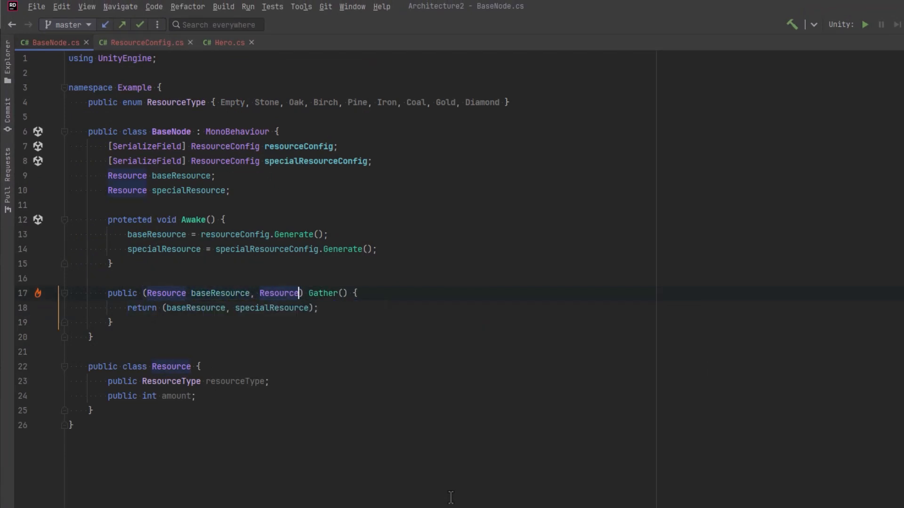
pyautogui.write('specialResource')
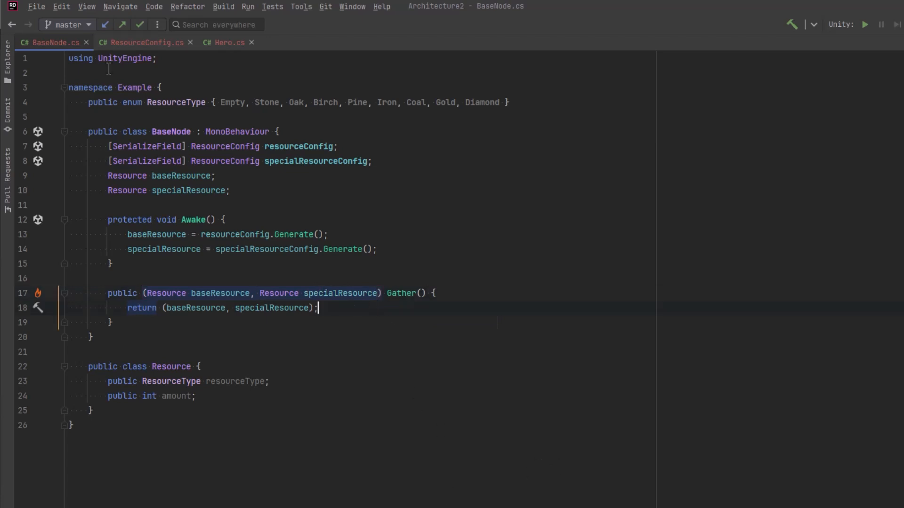
# Step: In Hero, assign allResources.baseResource and allResources.specialResource to local variables
pyautogui.click(228, 42)
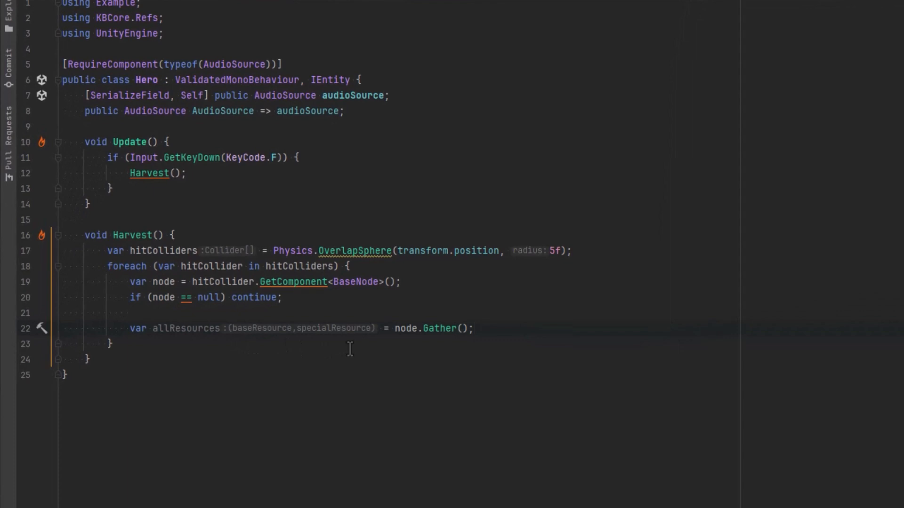
pyautogui.write('var baseResource = allResources.baseResource;')
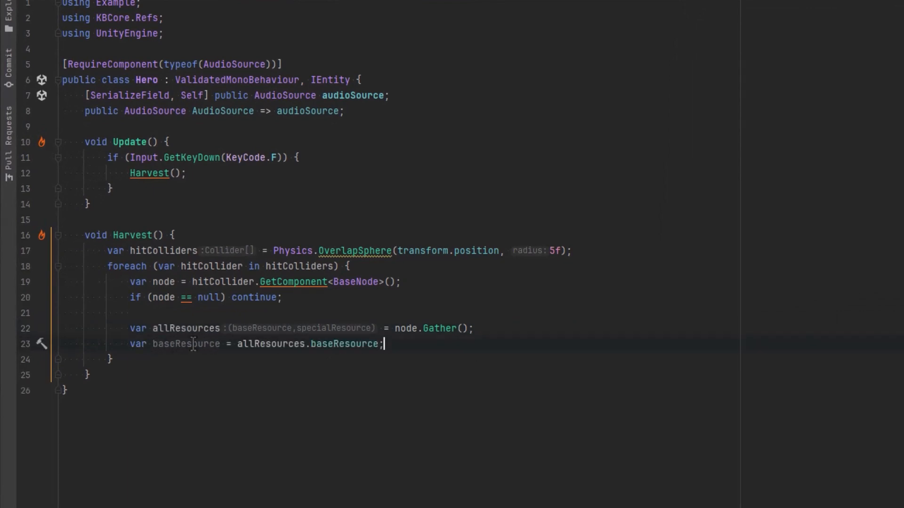
pyautogui.write('var specialResource = allResources.specialResource;')
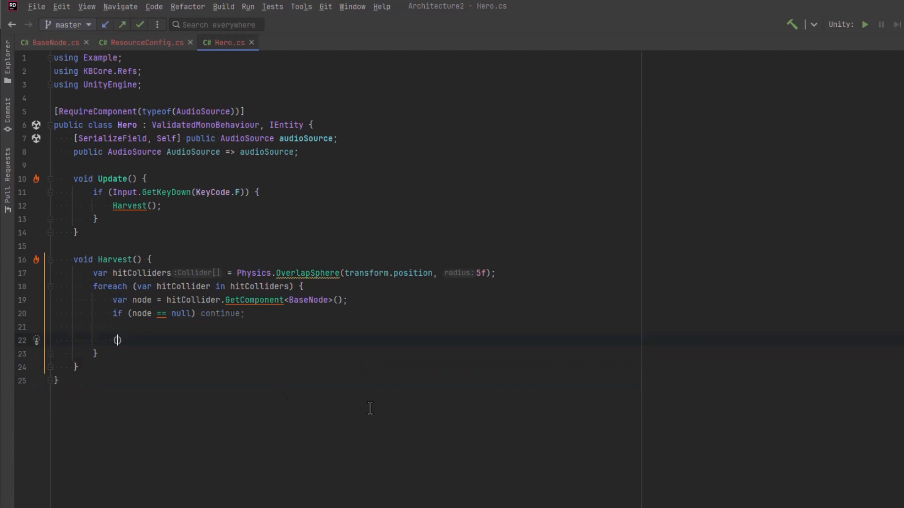
# Step: Deconstruct node.Gather() into (baseResource, specialResource), replacing the Resource types with var
pyautogui.write('(Resource baseResource, Resource specialResource) = node.Gather')
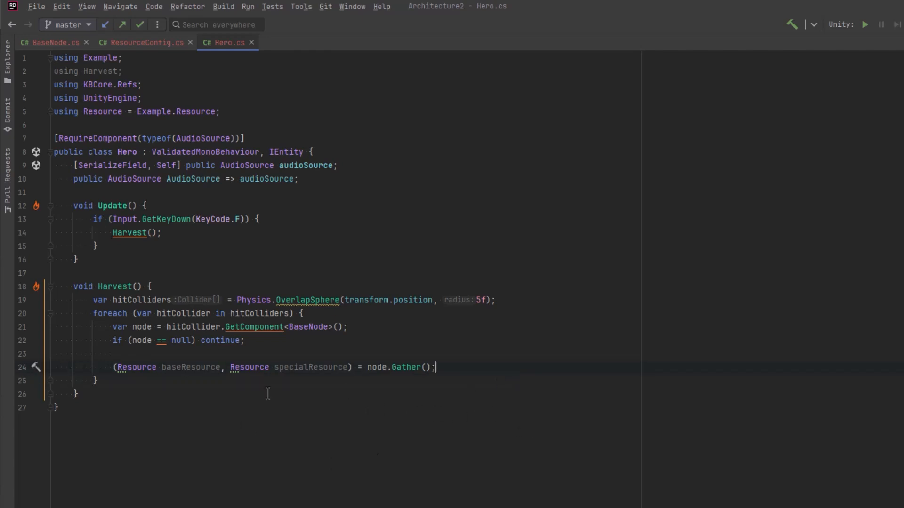
pyautogui.moveTo(239, 373)
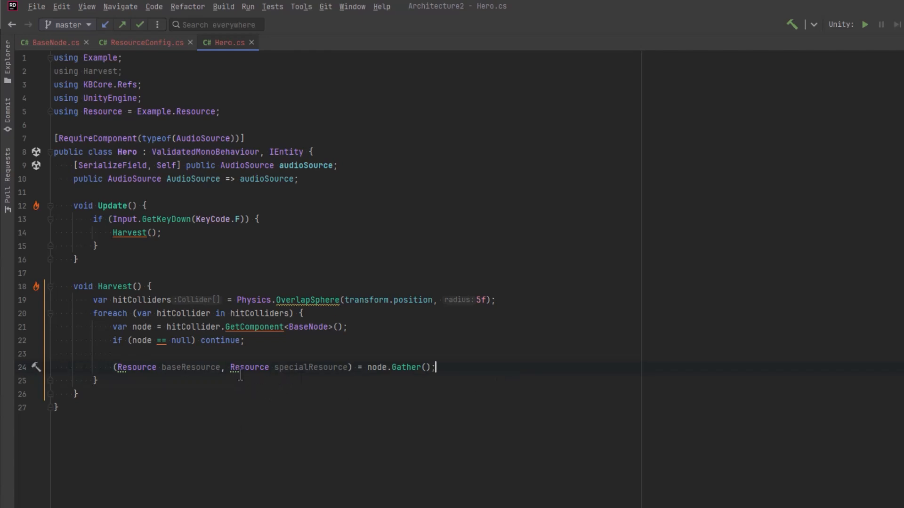
pyautogui.doubleClick(249, 367)
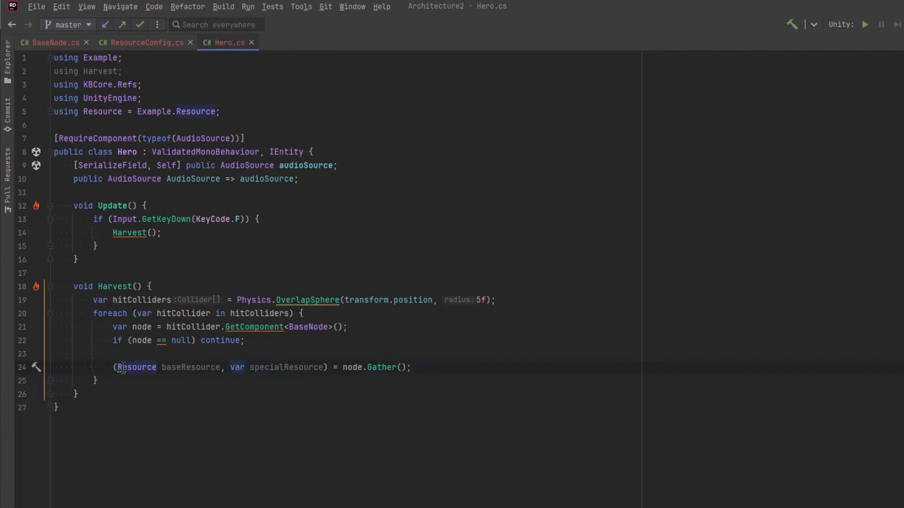
pyautogui.write('var')
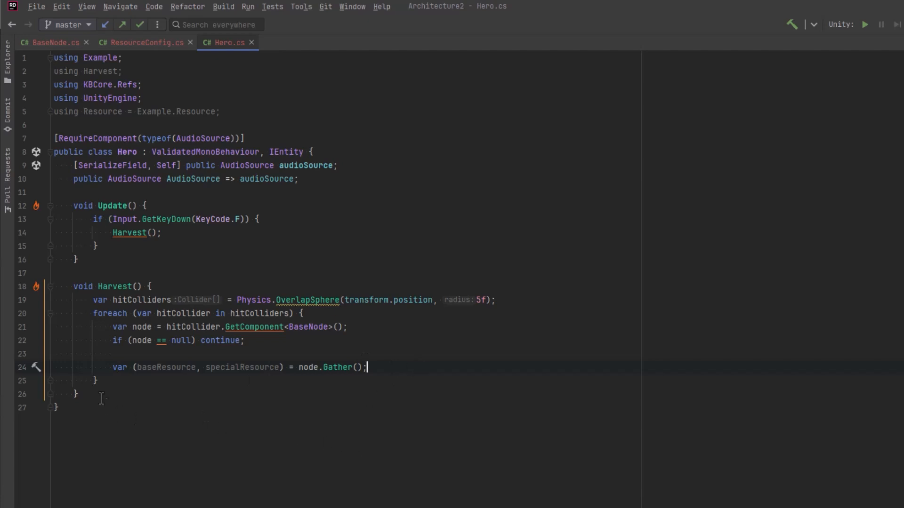
pyautogui.moveTo(246, 387)
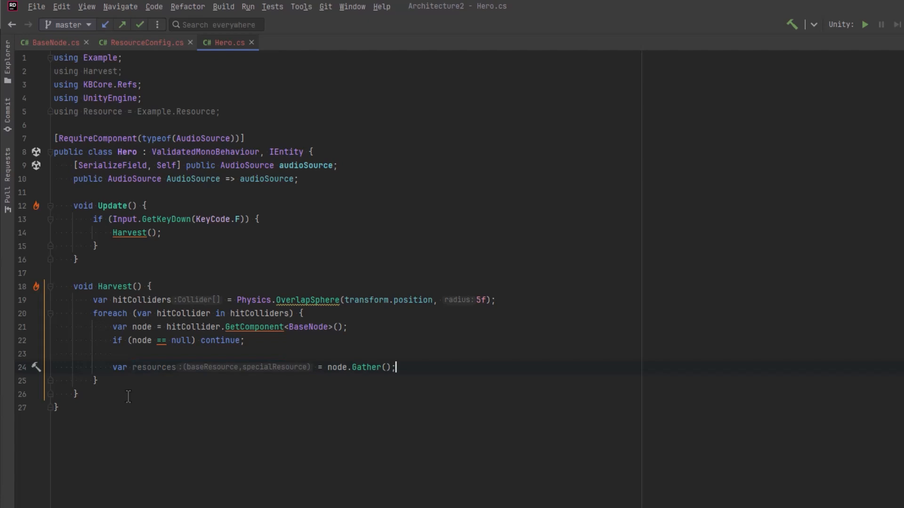
# Step: Add a 'debug base resource' comment and Debug.Log lines for both resources' amount and resourceType
pyautogui.write('//')
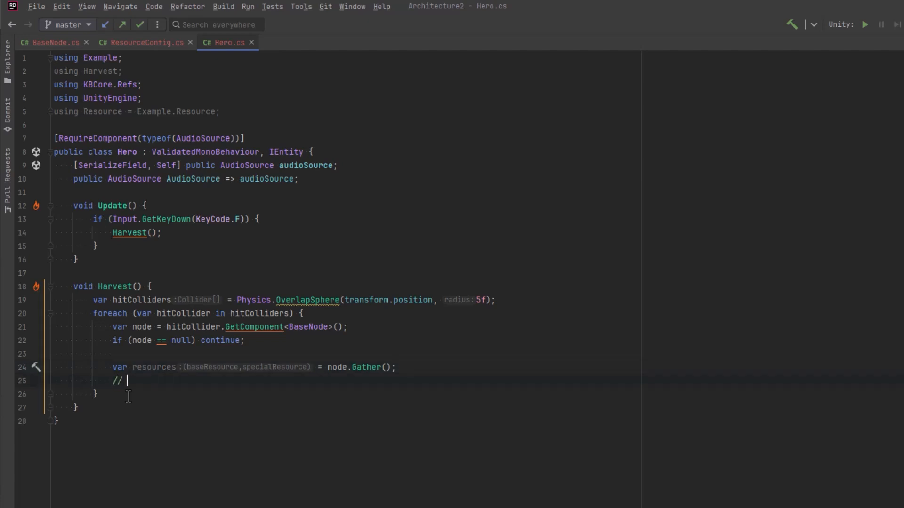
pyautogui.write('debug base resource')
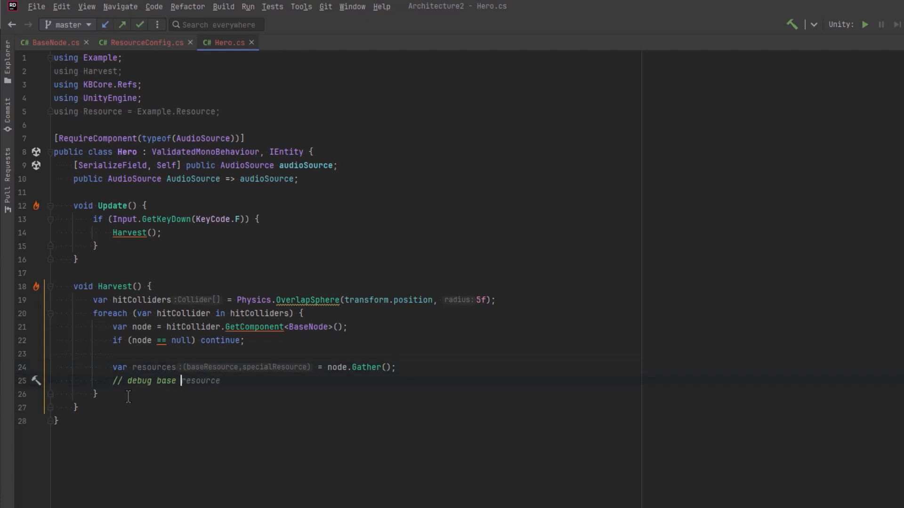
pyautogui.write('Debug.Log($"Gathered {resources.baseResource.amount} {resources.baseResource.resourceType}");')
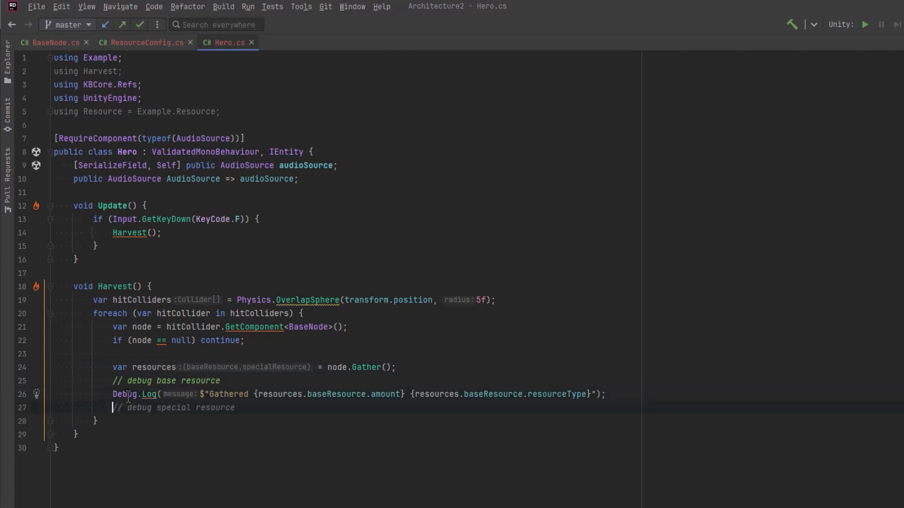
pyautogui.write('Debug.Log($"Gathered {resources.specialResource.amount} {resources.specialResource.resourceType}");')
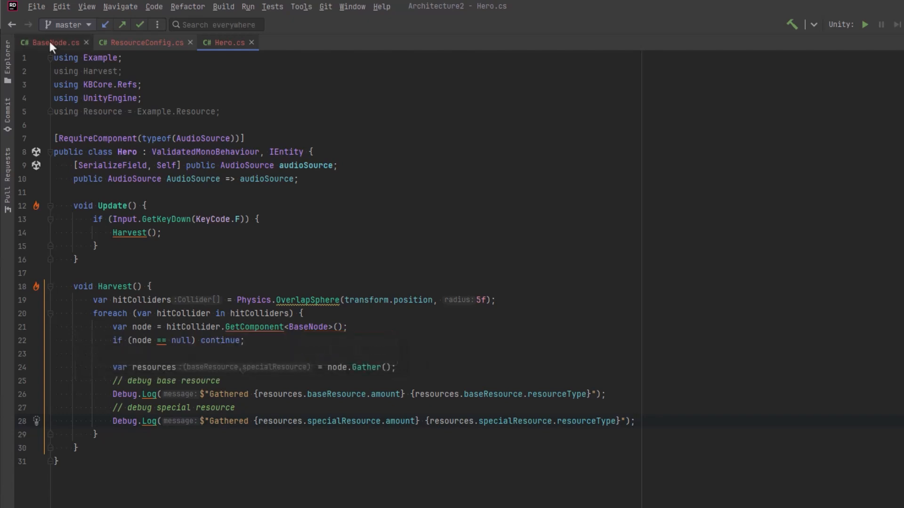
pyautogui.click(52, 42)
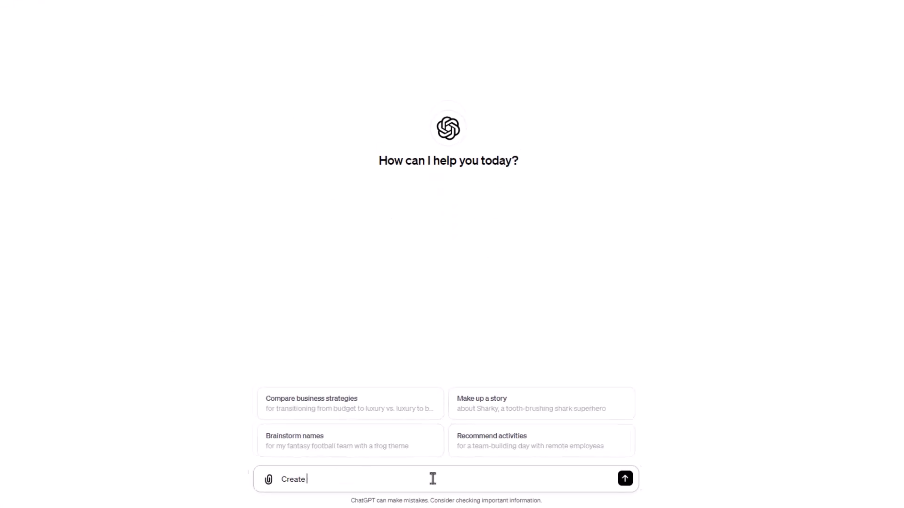
# Step: Ask ChatGPT for PlantUML of the pasted resource code and copy the generated plantuml block
pyautogui.write('plant UML for the following co')
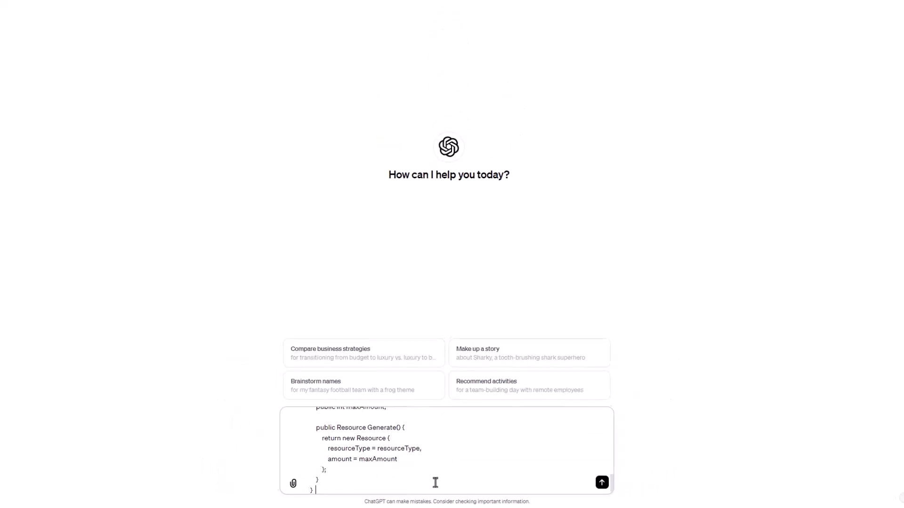
pyautogui.click(601, 483)
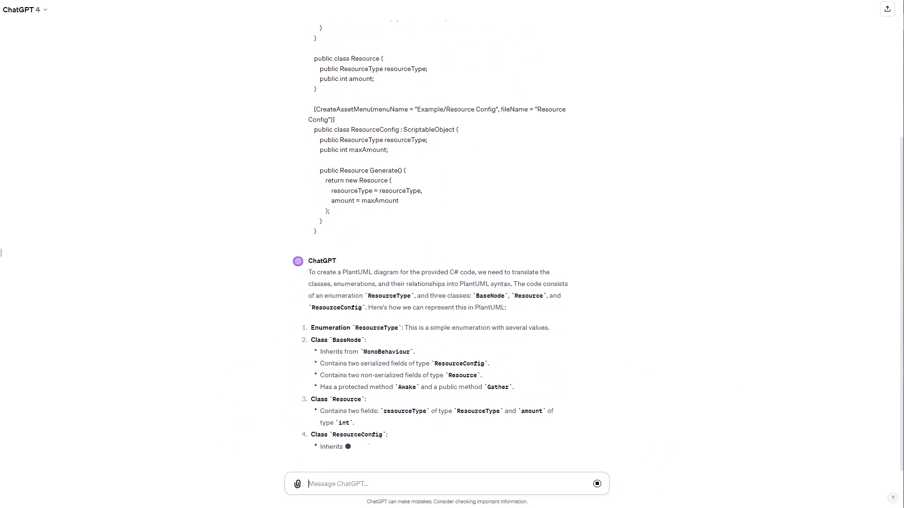
pyautogui.scroll(-3)
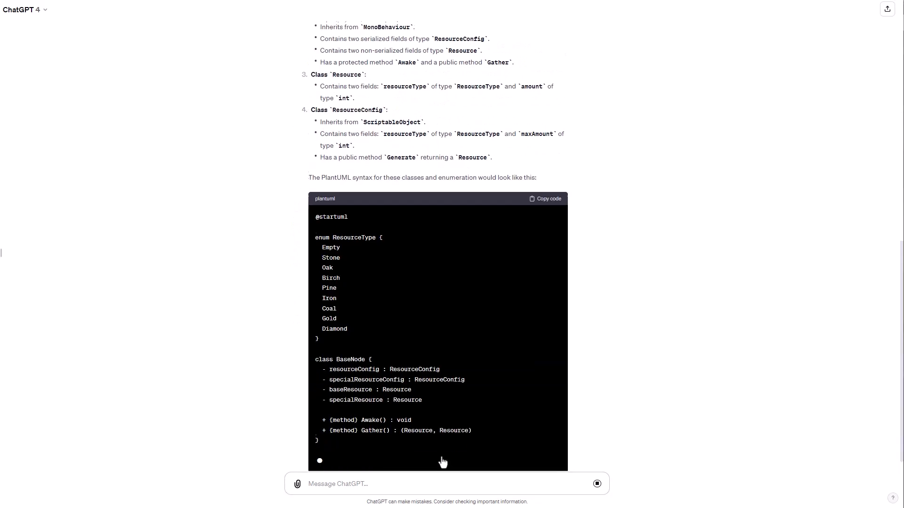
pyautogui.scroll(-3)
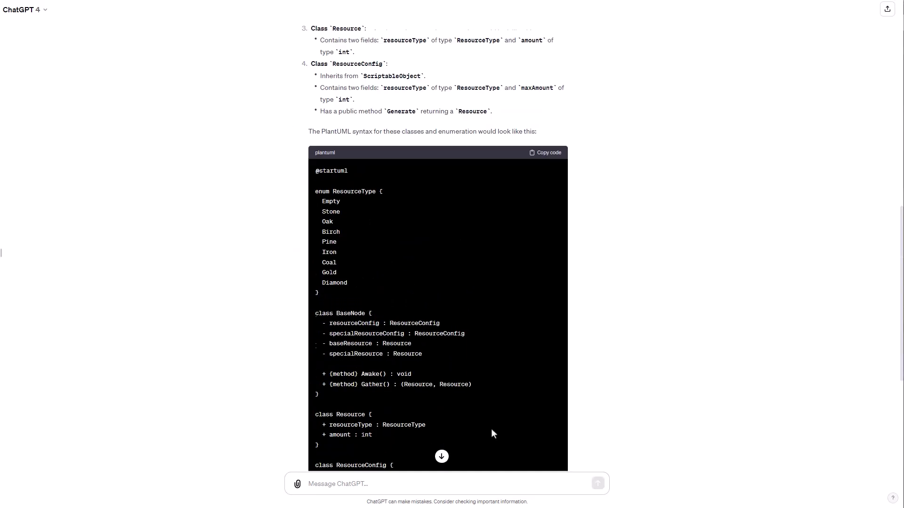
pyautogui.click(544, 153)
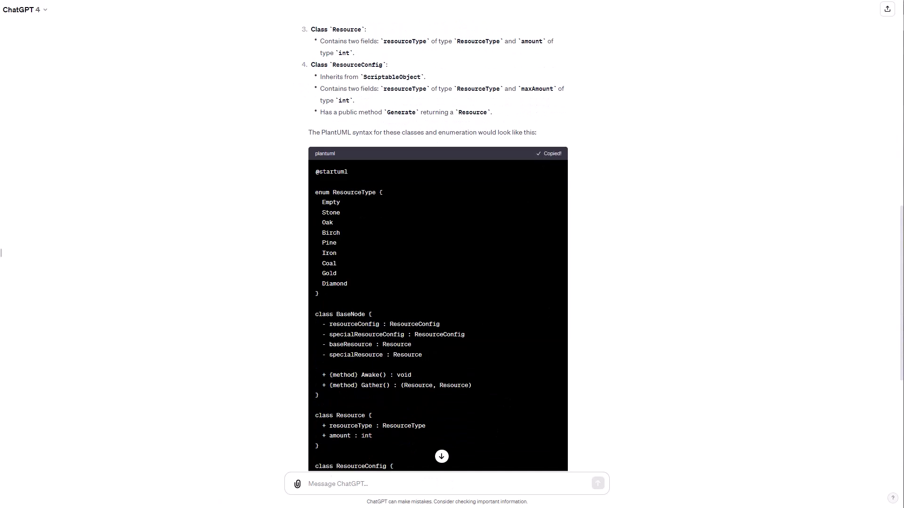